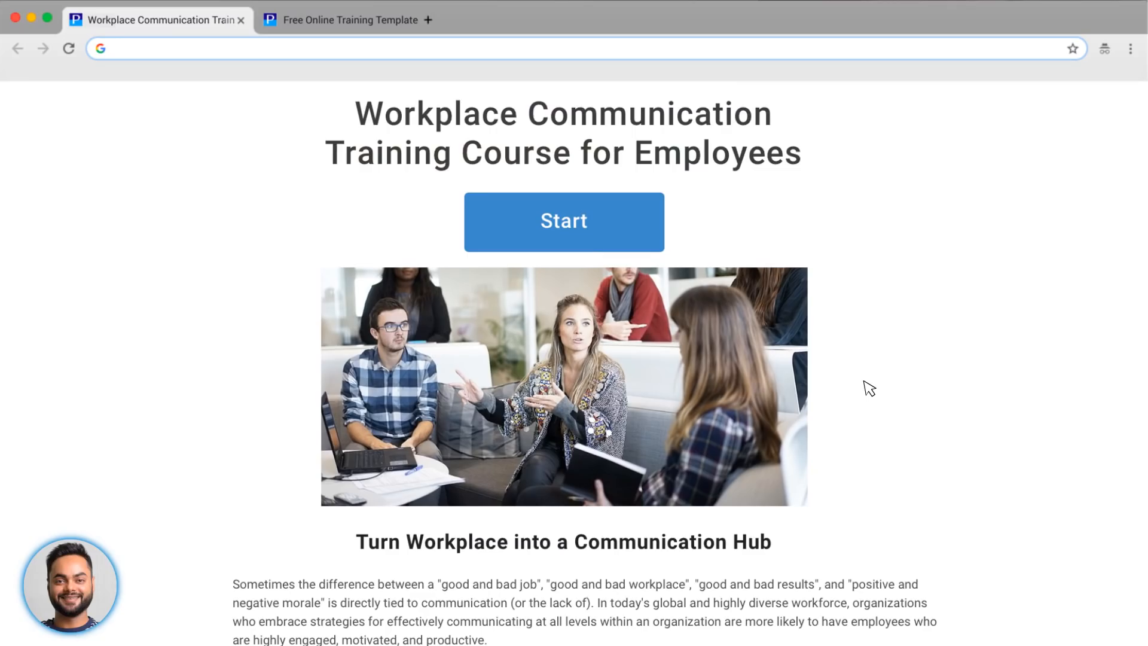
pyautogui.moveTo(994, 351)
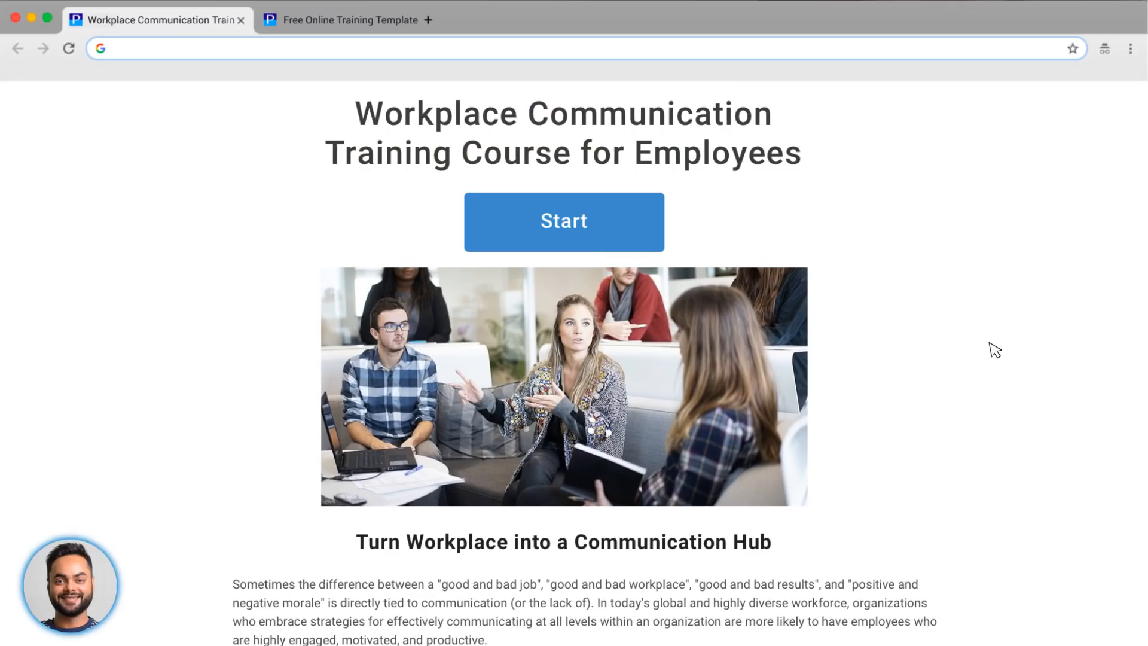
pyautogui.moveTo(613, 236)
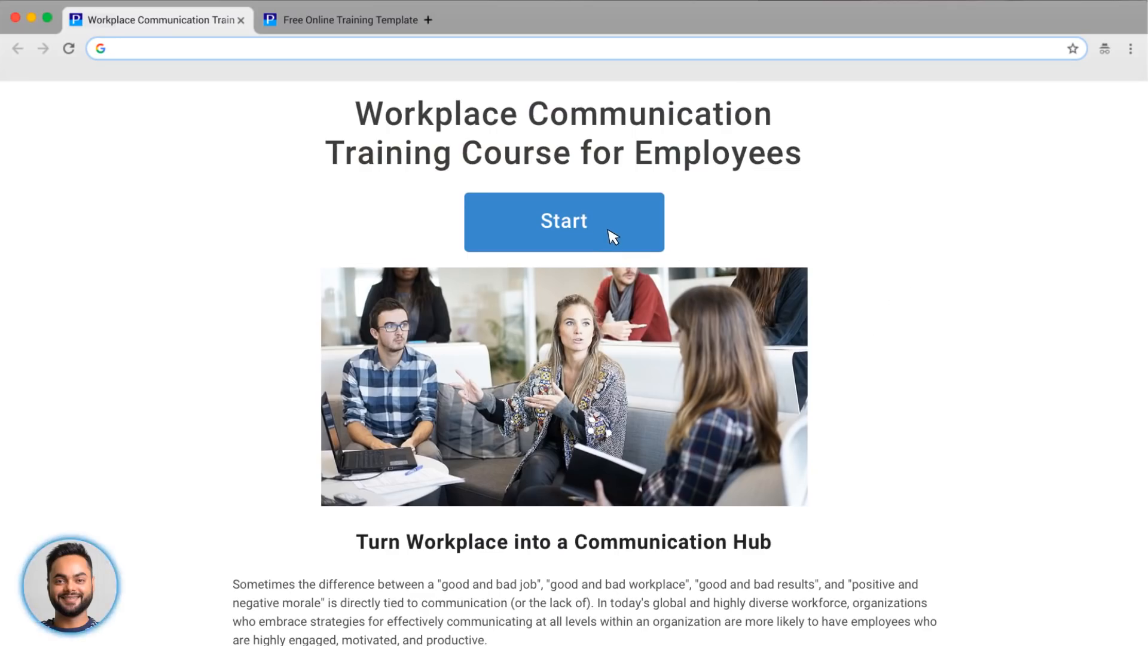
# Step: Start the course, register as Ravi Roy and submit to enter the course contents
pyautogui.click(563, 223)
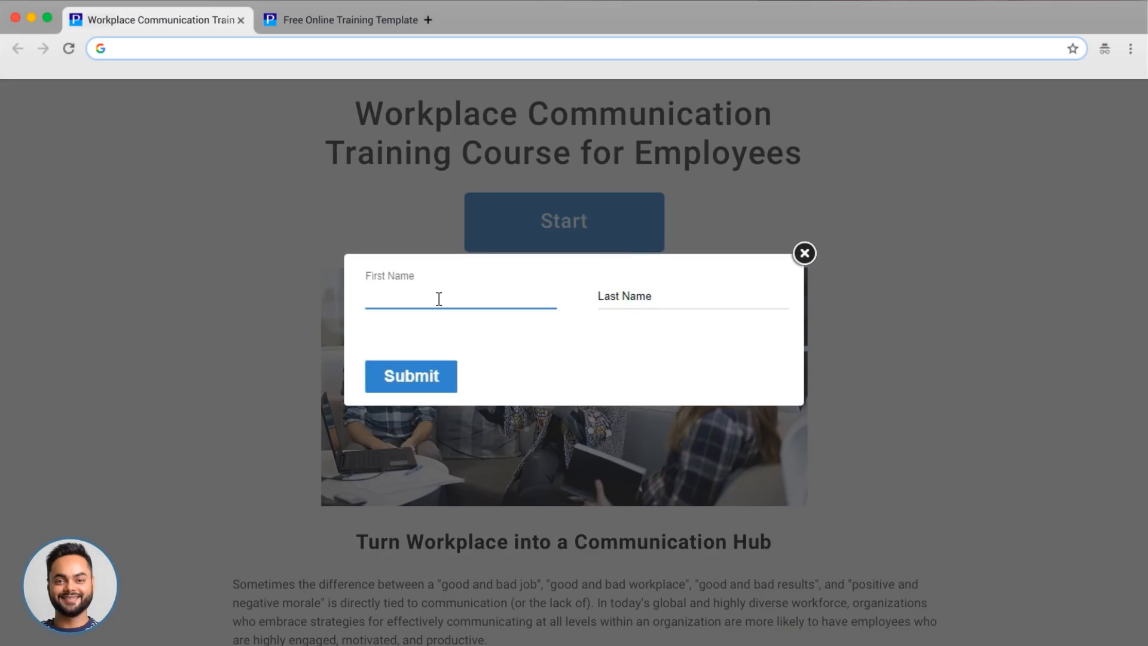
pyautogui.write('Ravi')
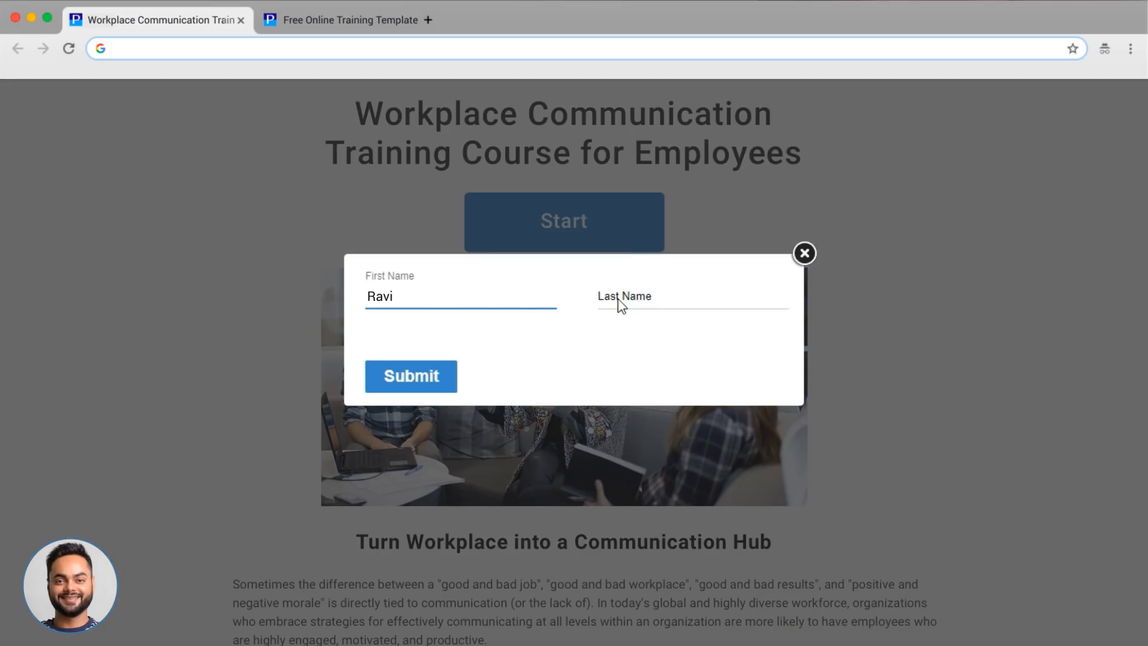
pyautogui.write('Roy')
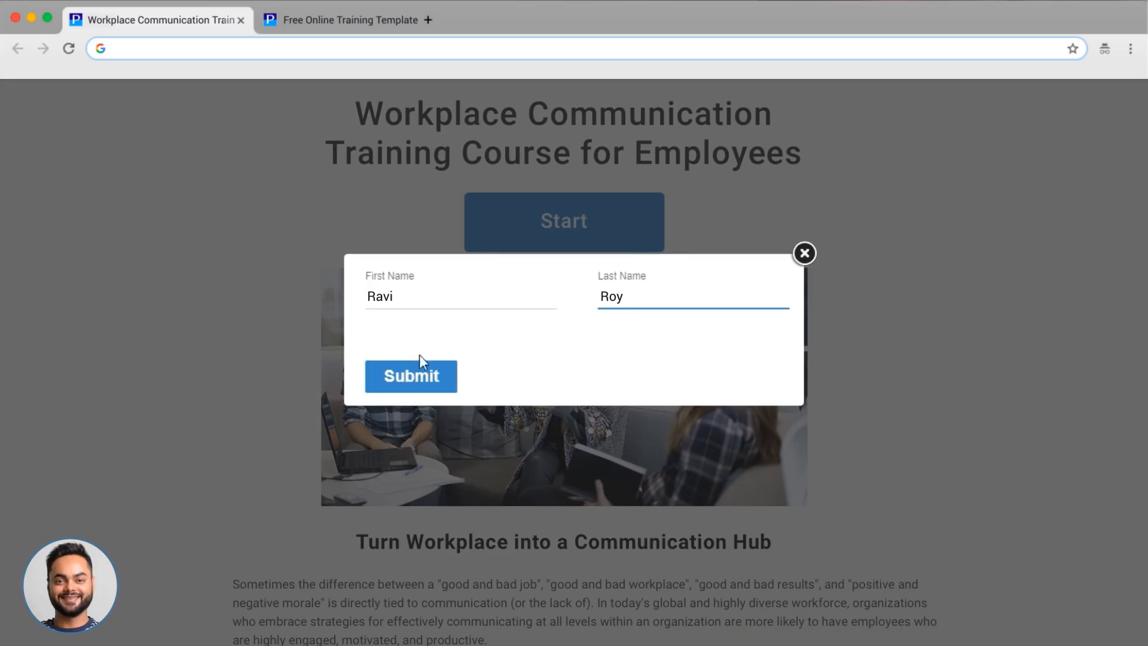
pyautogui.click(411, 376)
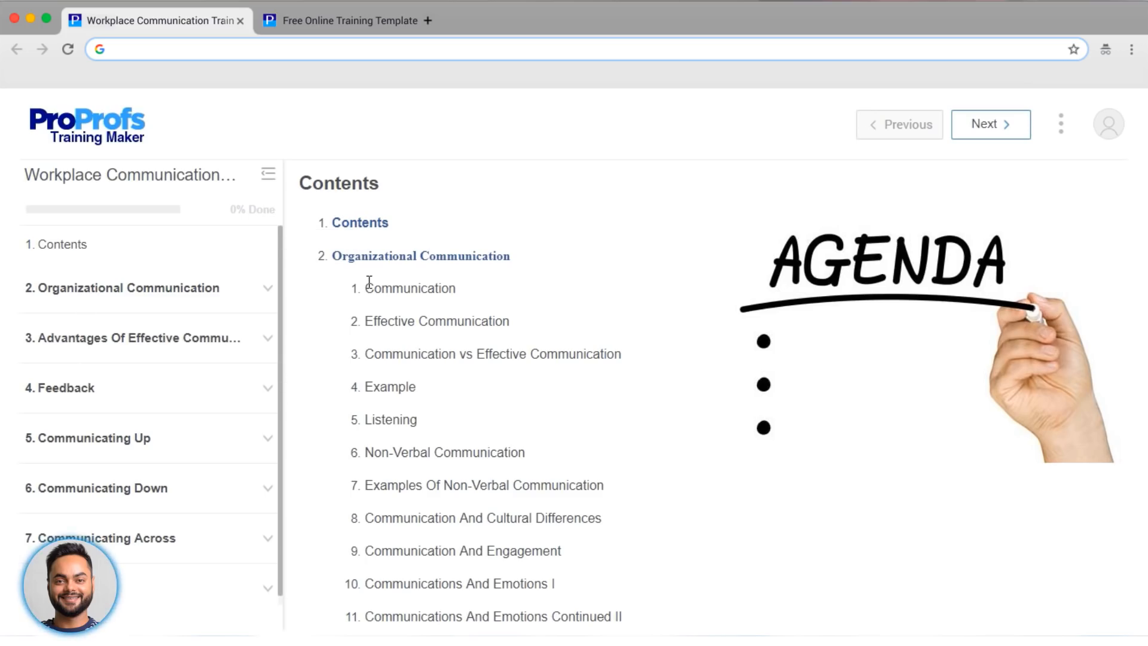
# Step: Work through the Organizational Communication chapter's Communication and Effective Communication lessons
pyautogui.click(419, 256)
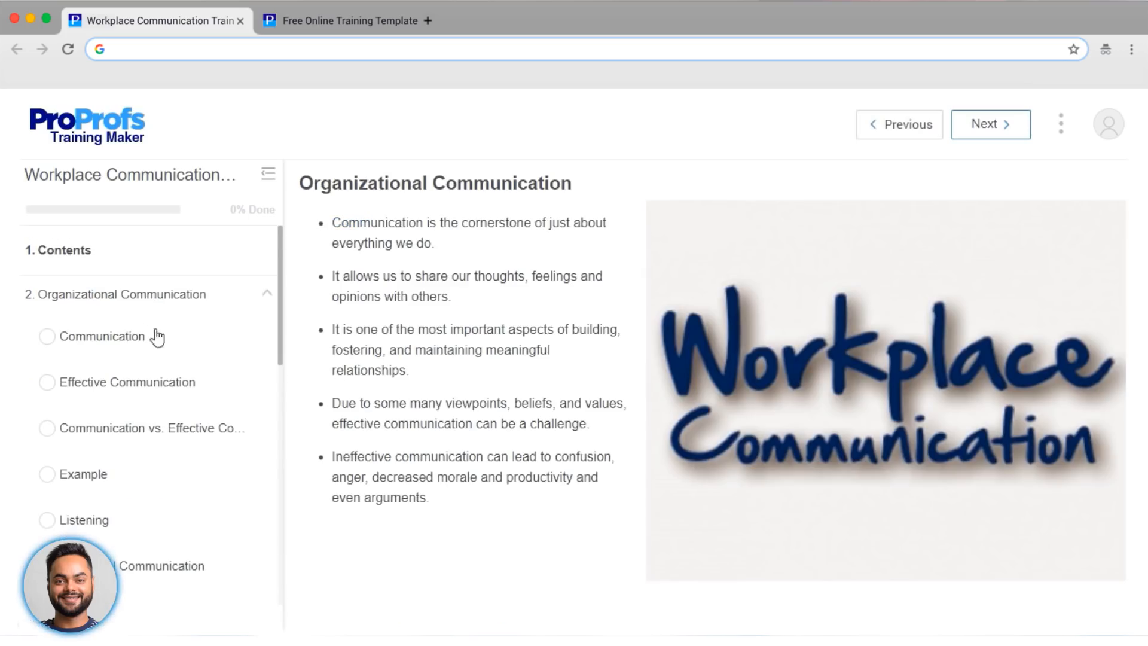
pyautogui.click(102, 336)
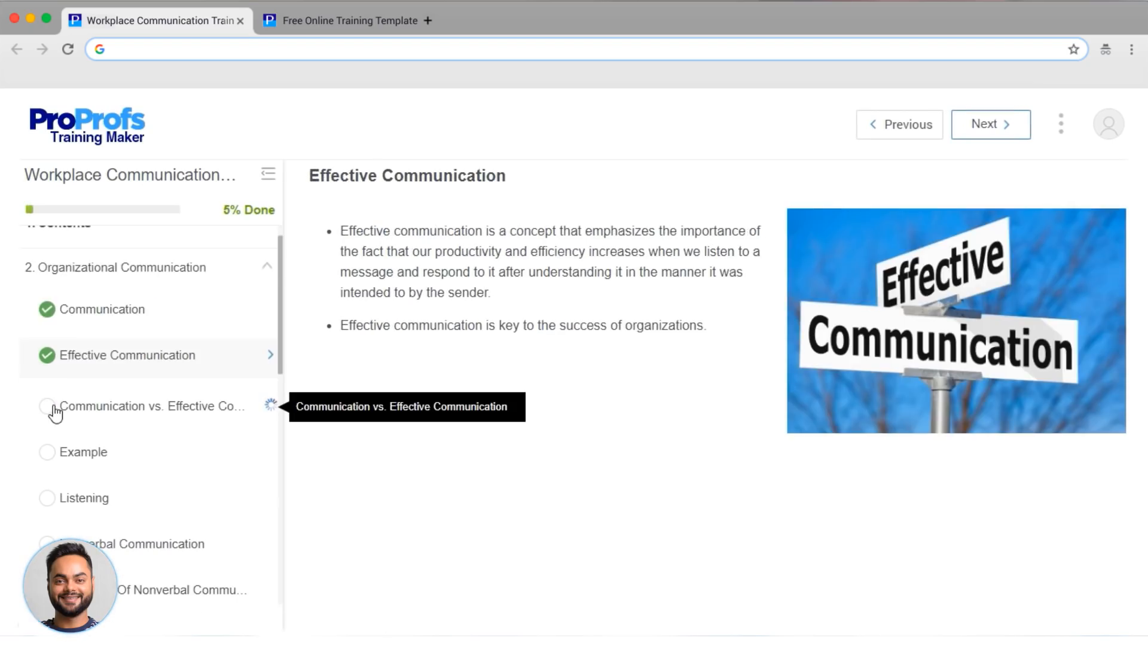
pyautogui.click(152, 406)
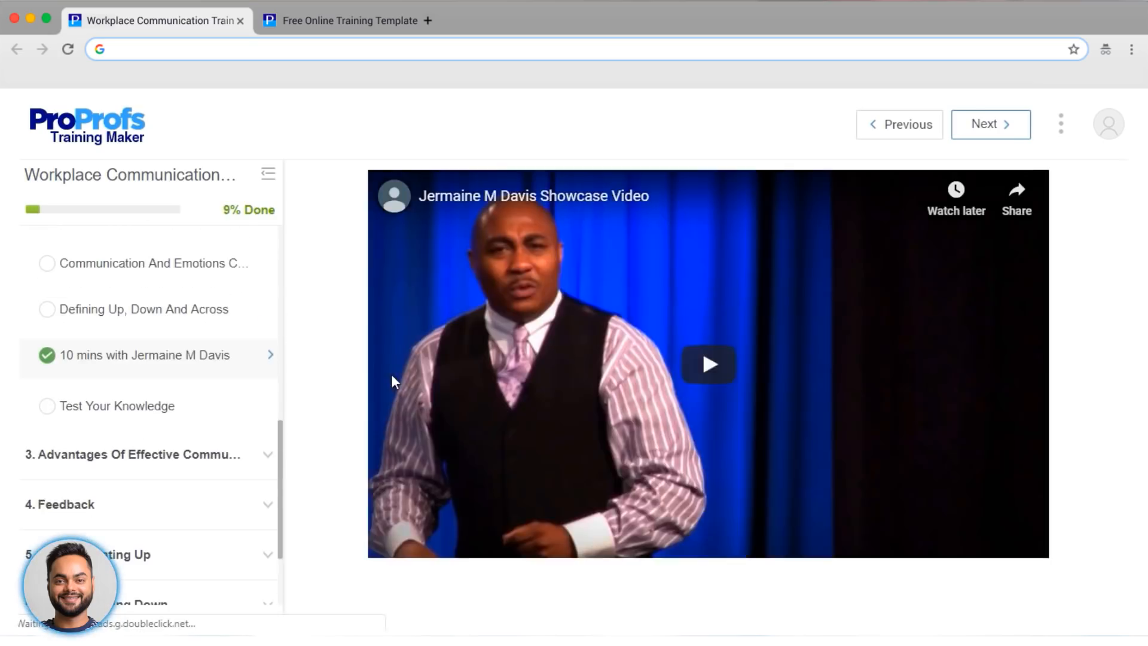
# Step: Begin the Test Your Knowledge quiz and answer False to question 1
pyautogui.click(991, 123)
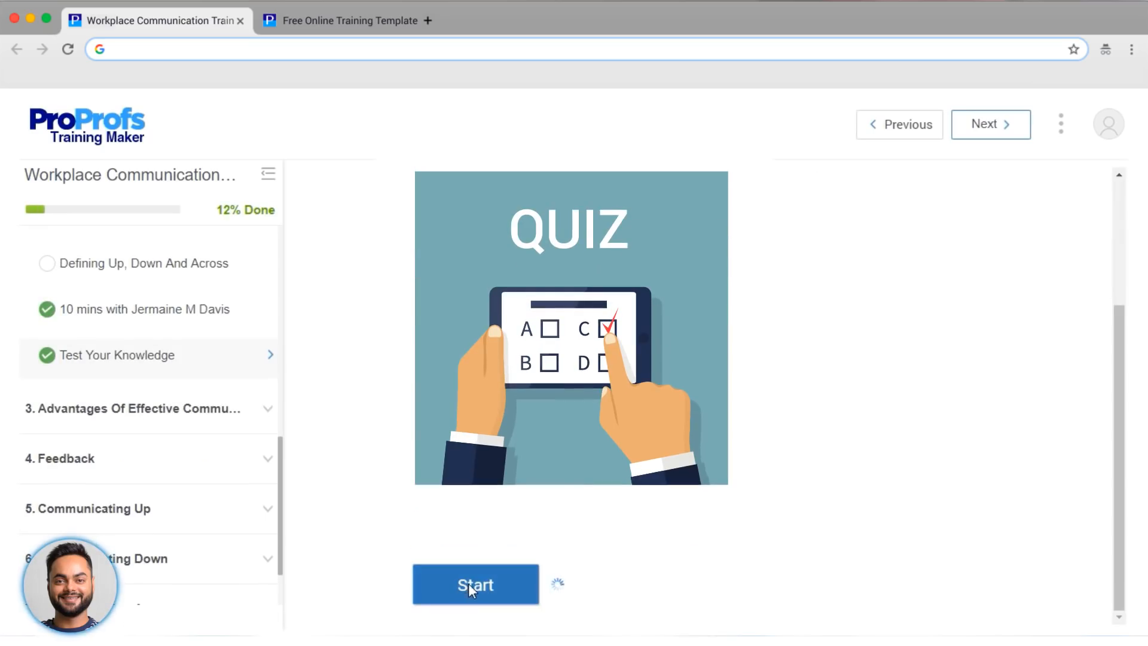
pyautogui.click(475, 585)
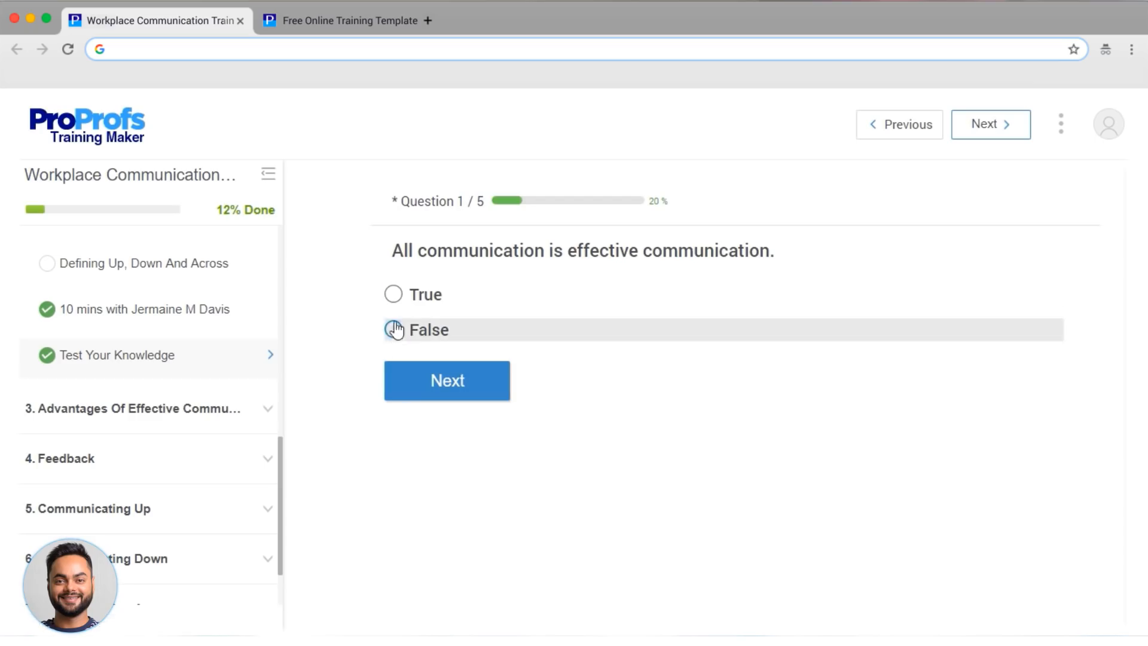
pyautogui.click(393, 294)
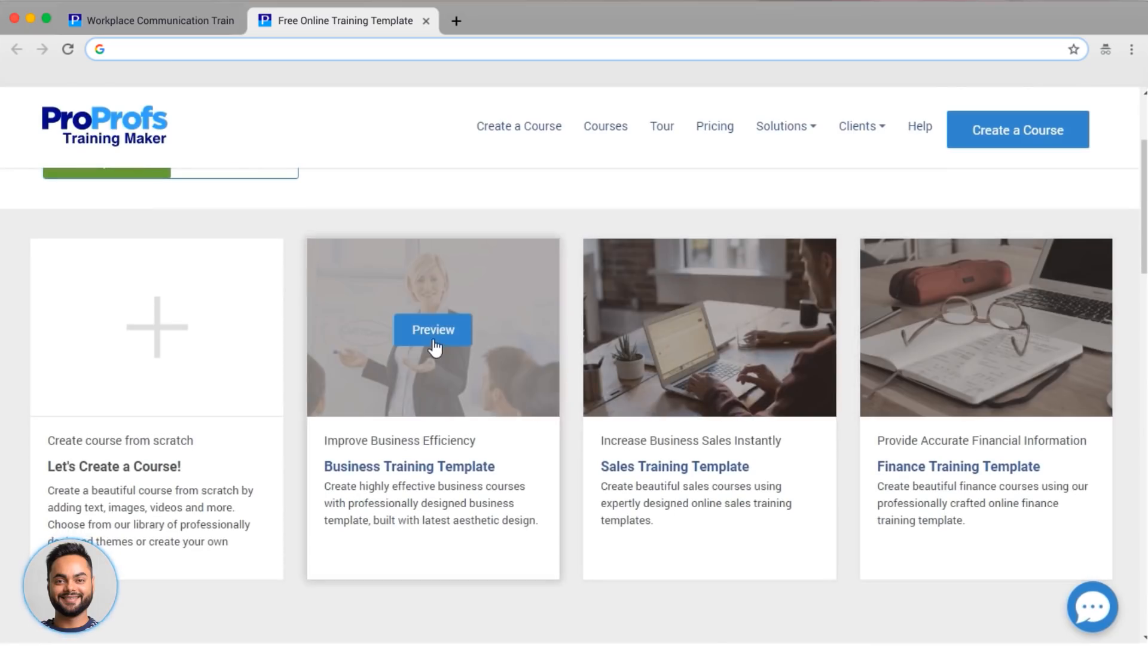
# Step: Preview the Business Training Template, then switch to browsing ready-made courses
pyautogui.click(432, 330)
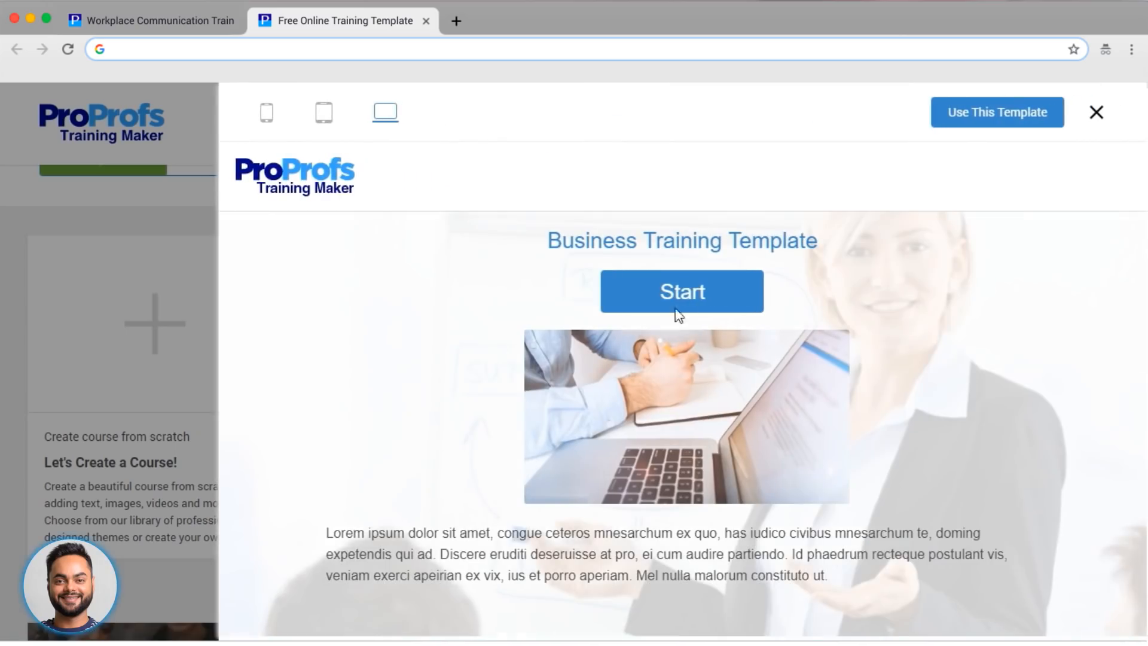
pyautogui.moveTo(1097, 112)
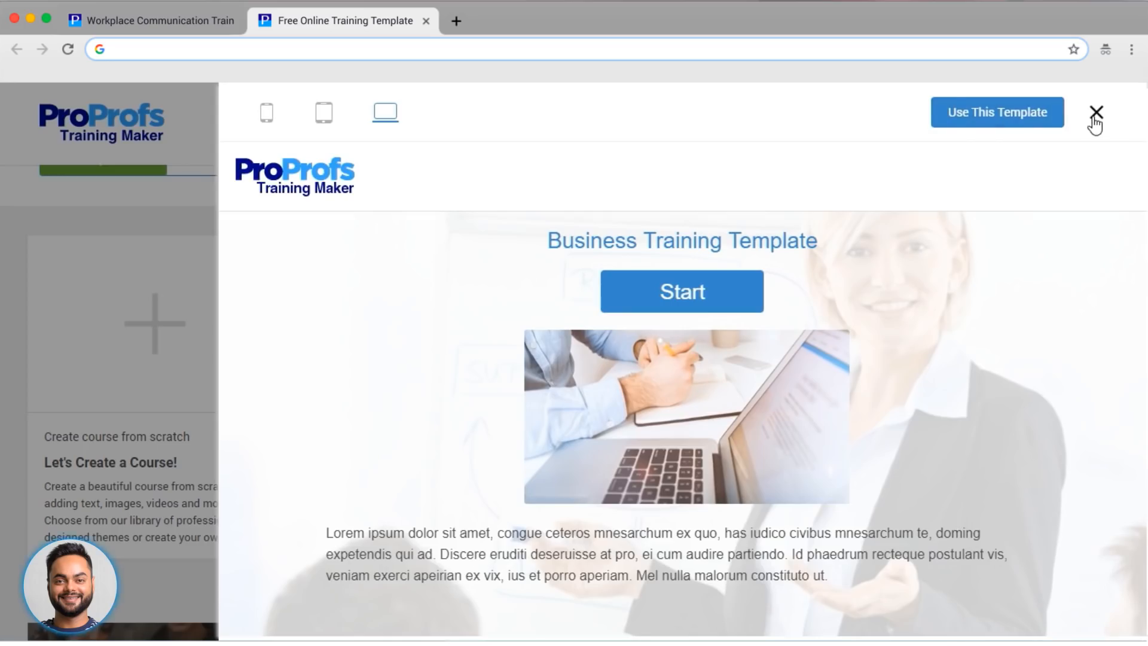
pyautogui.click(1095, 113)
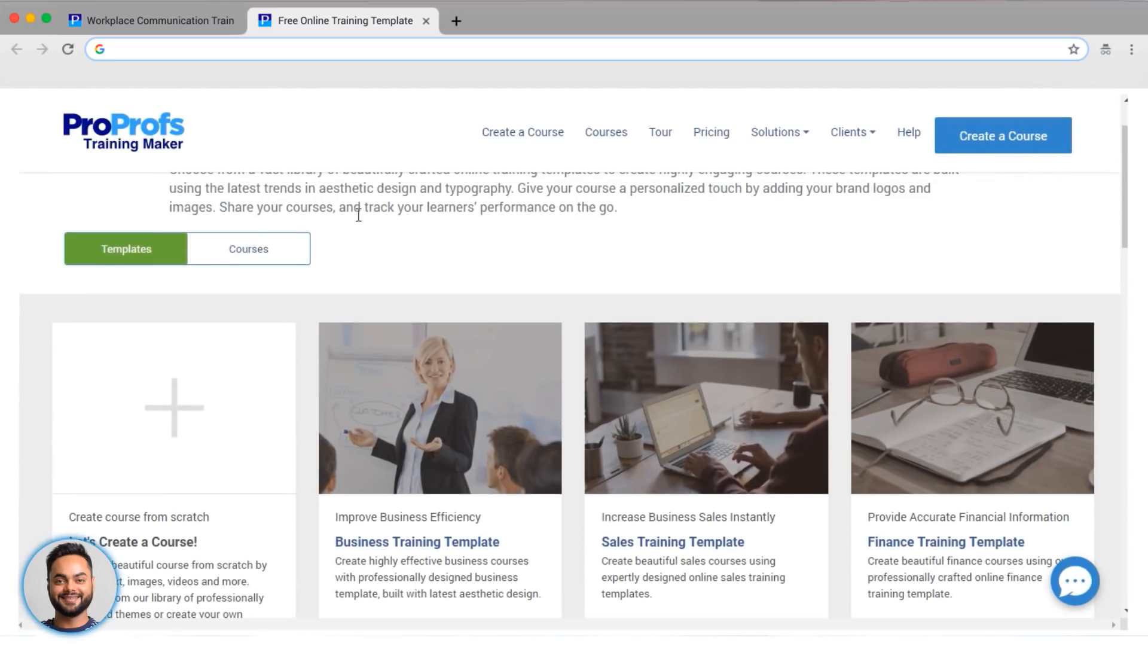
pyautogui.click(248, 249)
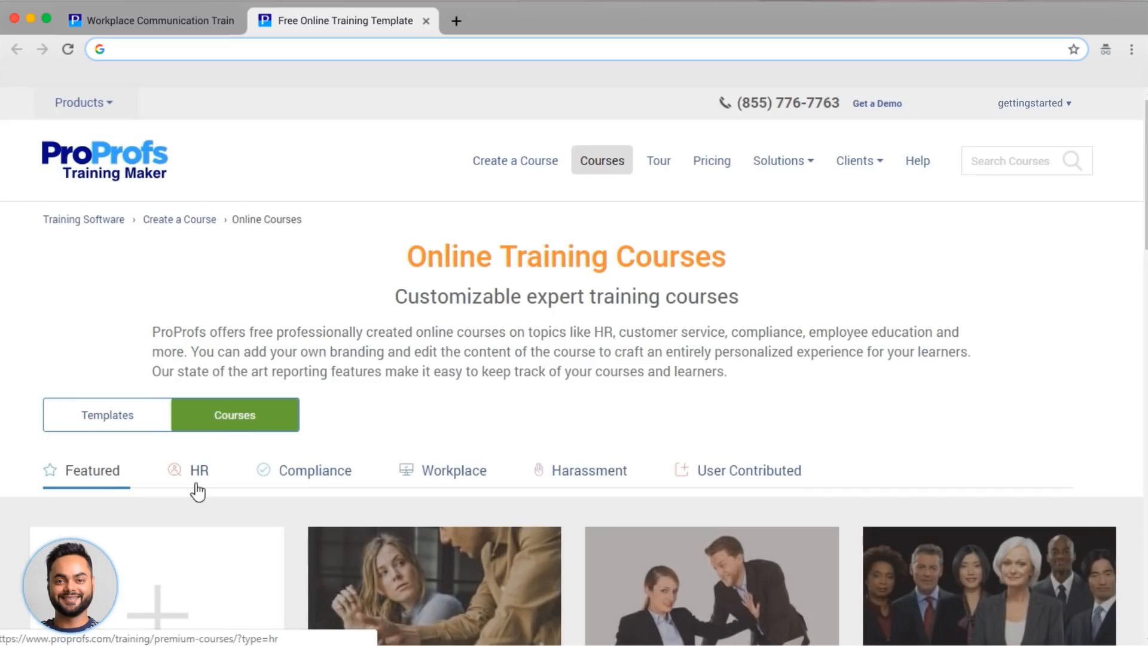
# Step: Preview the HR course Hiring and ADA Compliance Training and close it
pyautogui.click(199, 470)
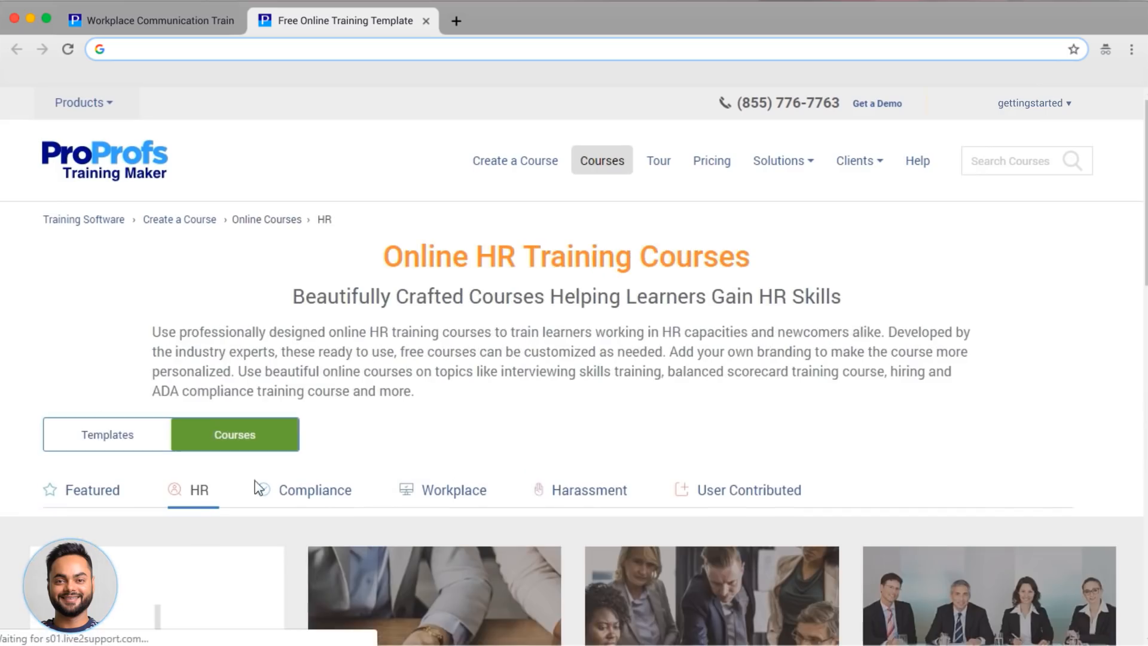
pyautogui.click(433, 299)
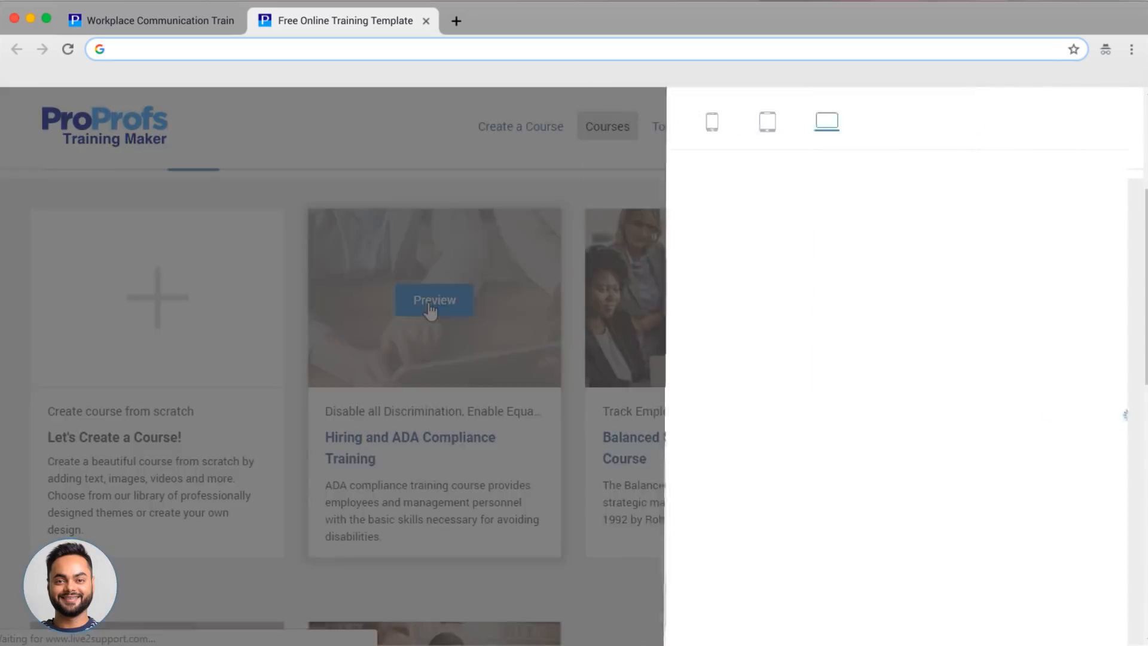
pyautogui.click(433, 299)
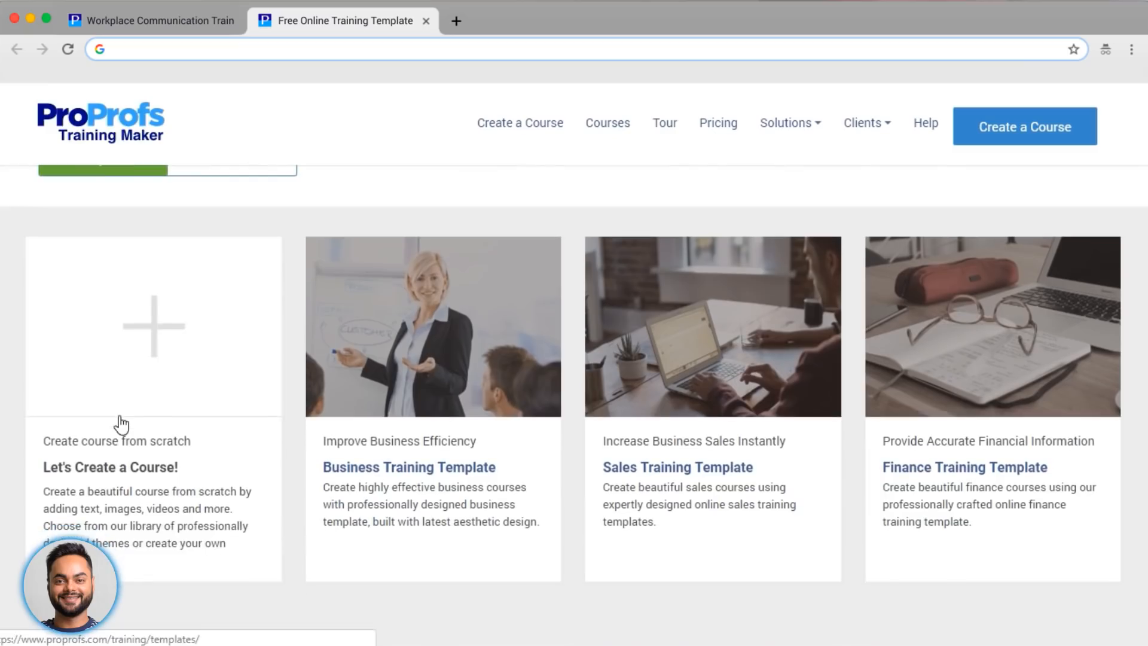
# Step: Create a new course from scratch titled 'The Best Course Ever'
pyautogui.click(153, 326)
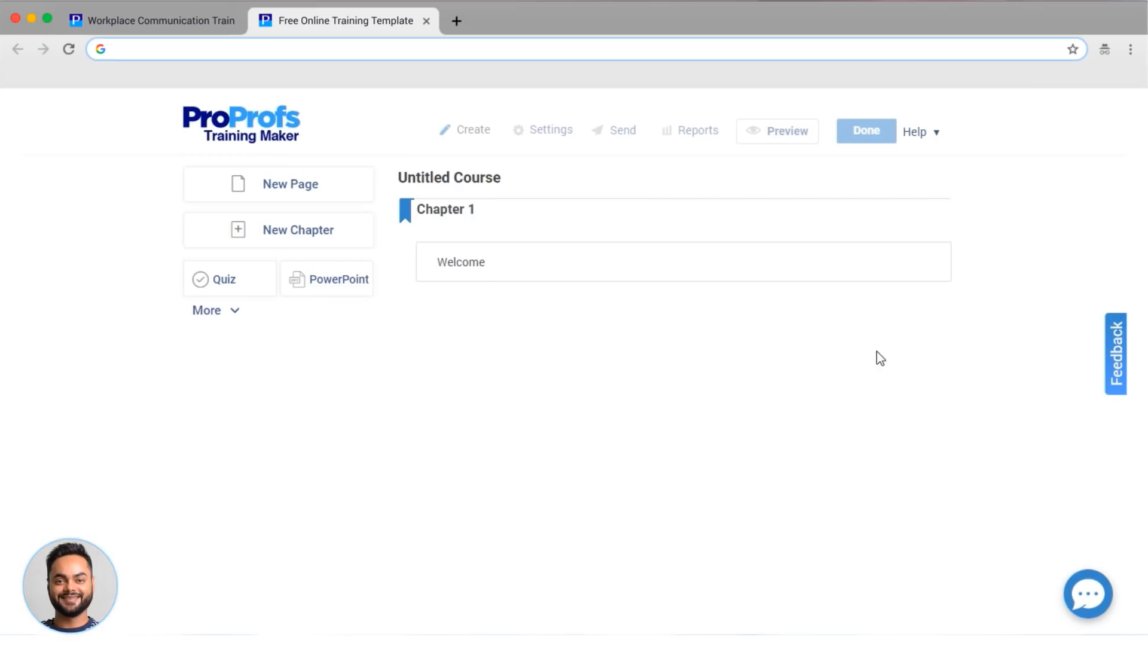
pyautogui.click(459, 262)
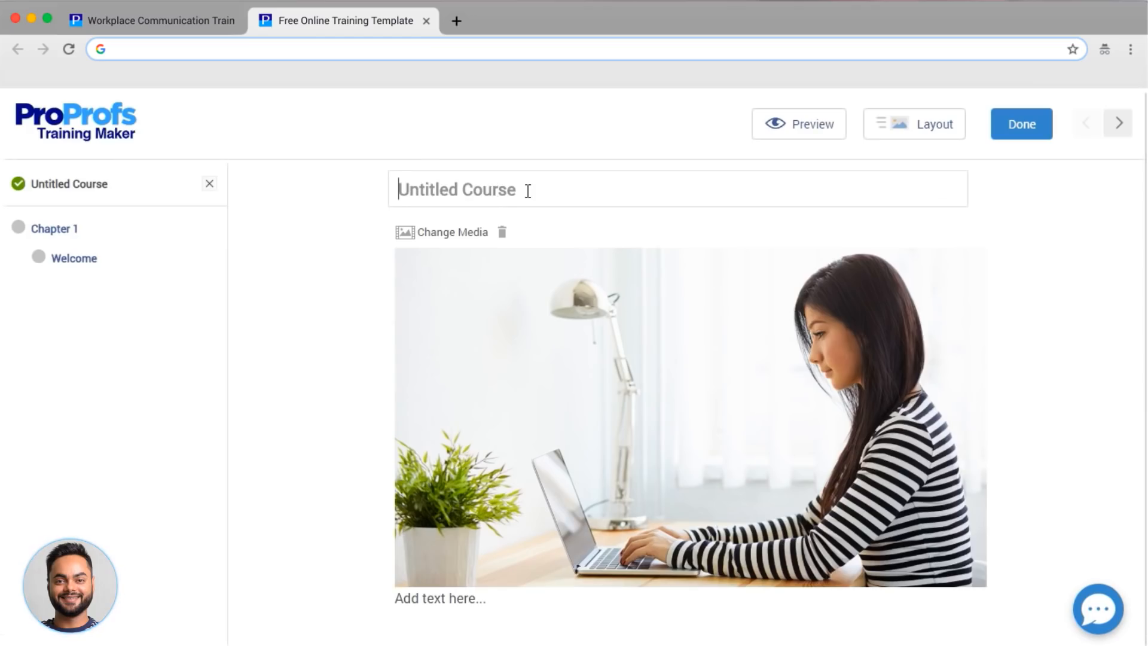
pyautogui.write('The Best Course Ever')
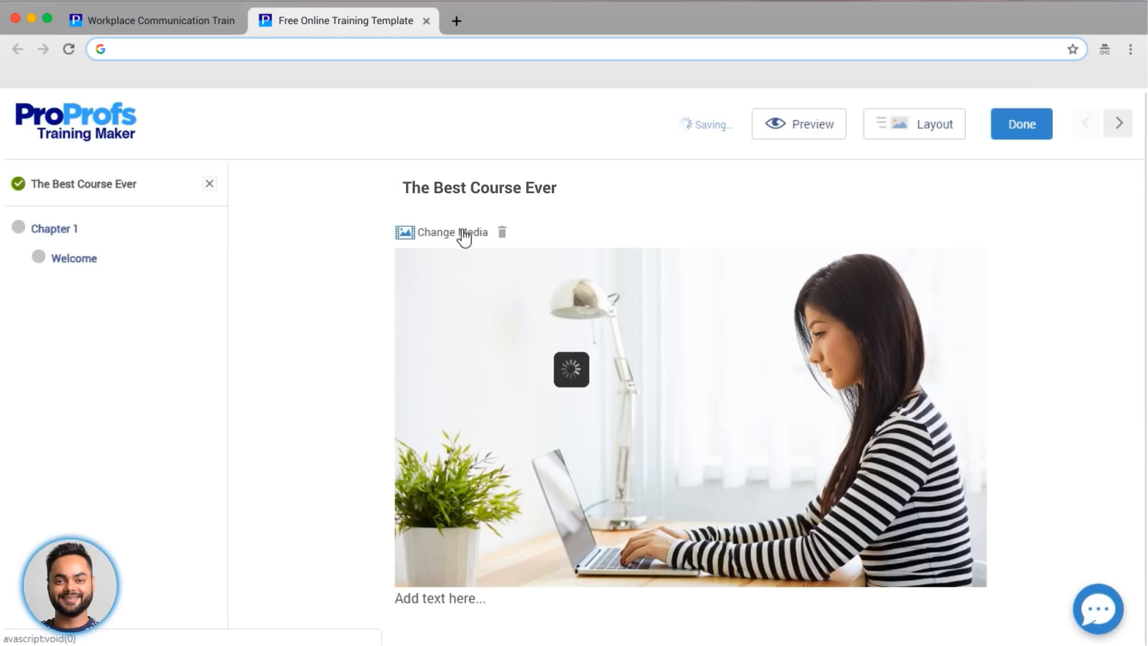
# Step: Replace the intro image with the uploaded desk-and-laptop photo from the computer
pyautogui.click(443, 233)
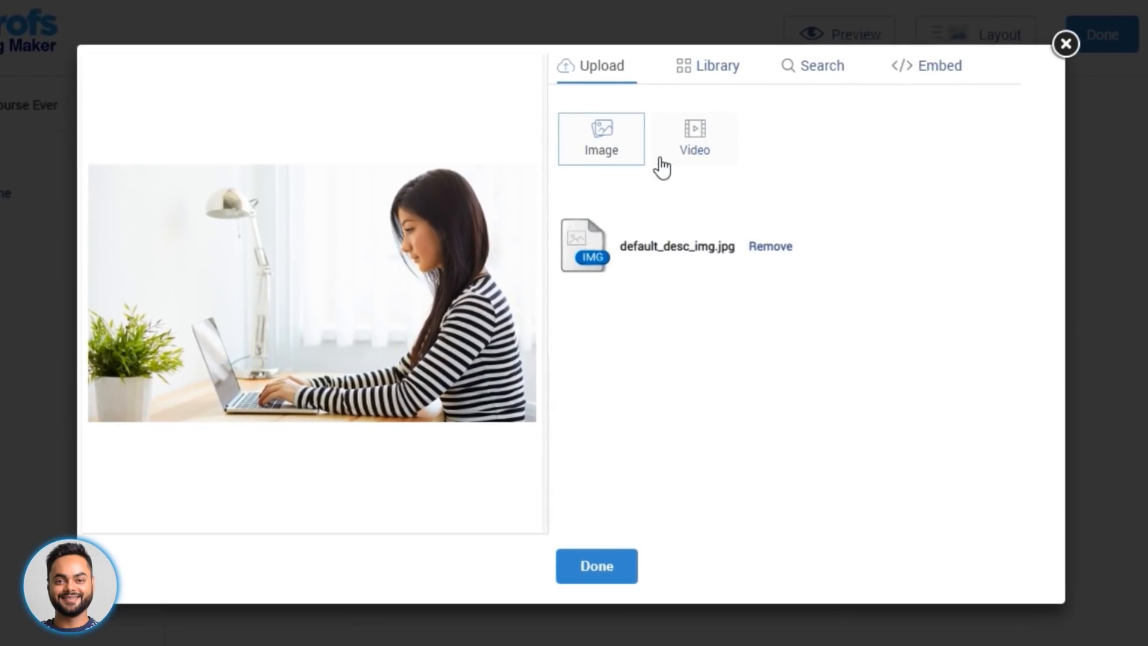
pyautogui.click(694, 139)
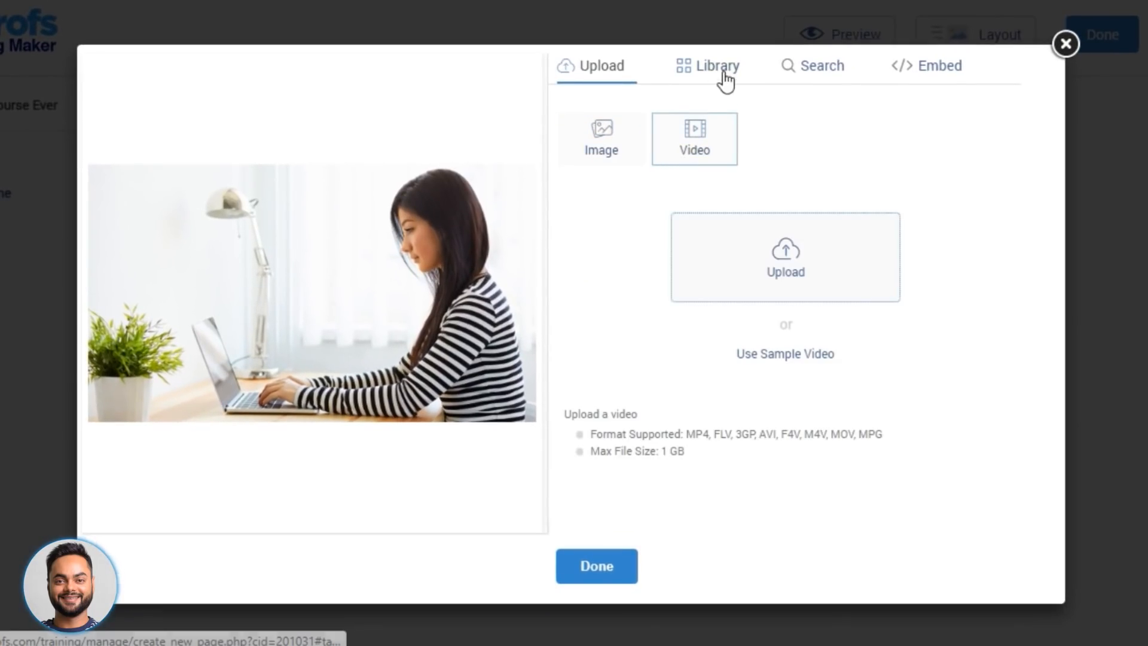
pyautogui.click(931, 65)
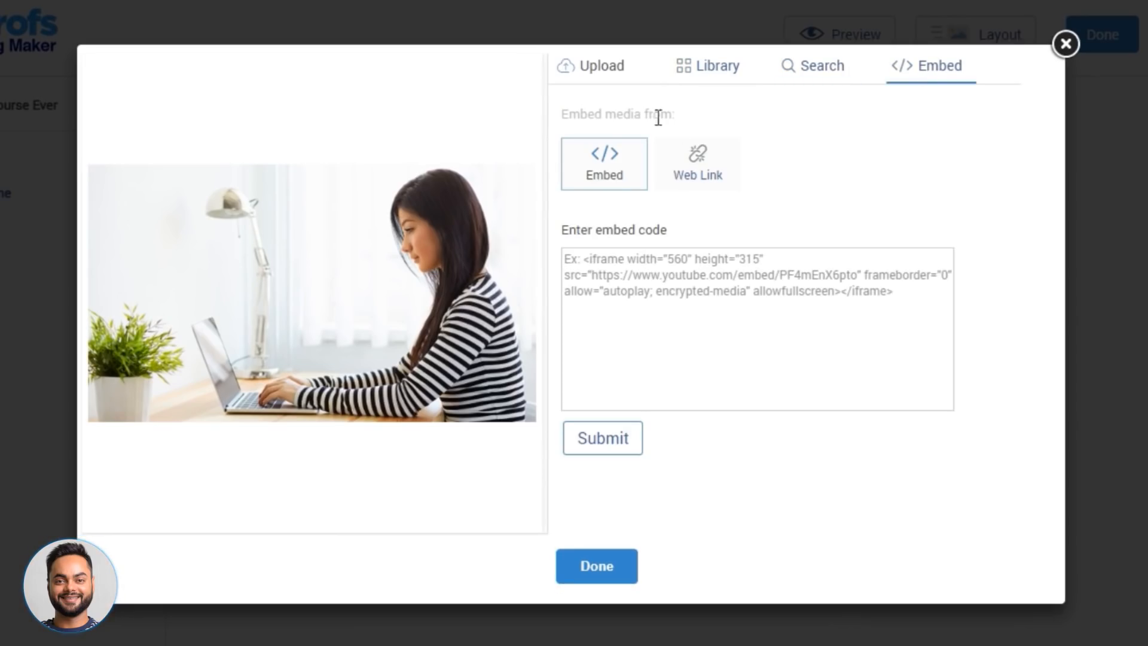
pyautogui.click(600, 65)
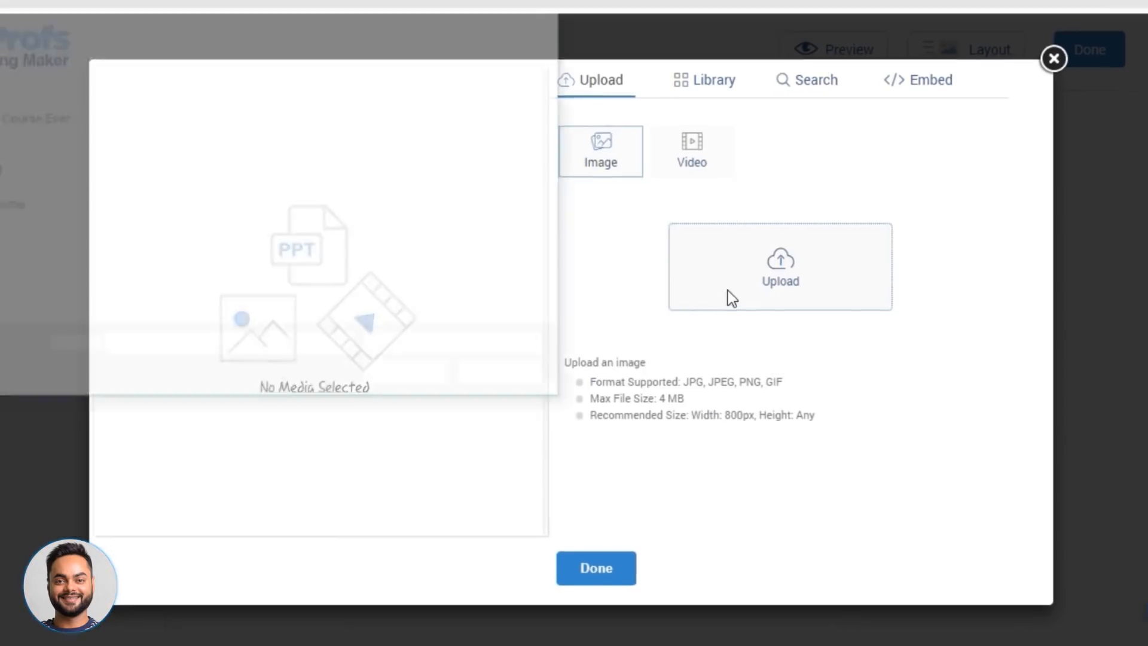
pyautogui.click(780, 265)
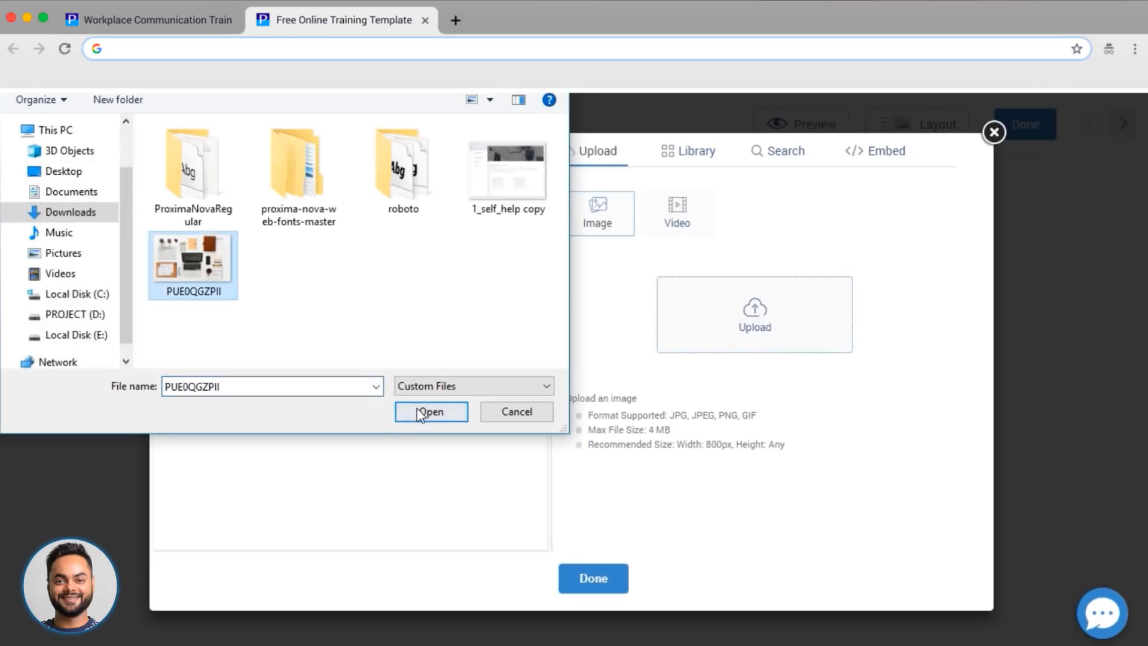
pyautogui.click(430, 411)
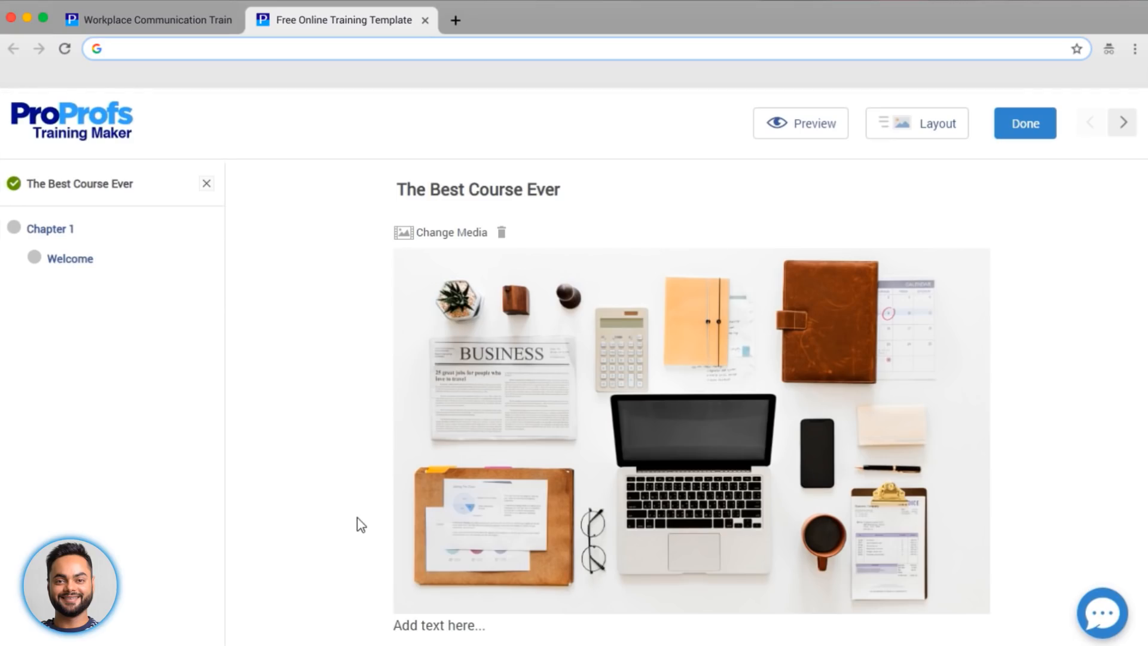
# Step: Paste the course description 'Easily create web cour...' on the cover page and adjust its layout
pyautogui.click(439, 625)
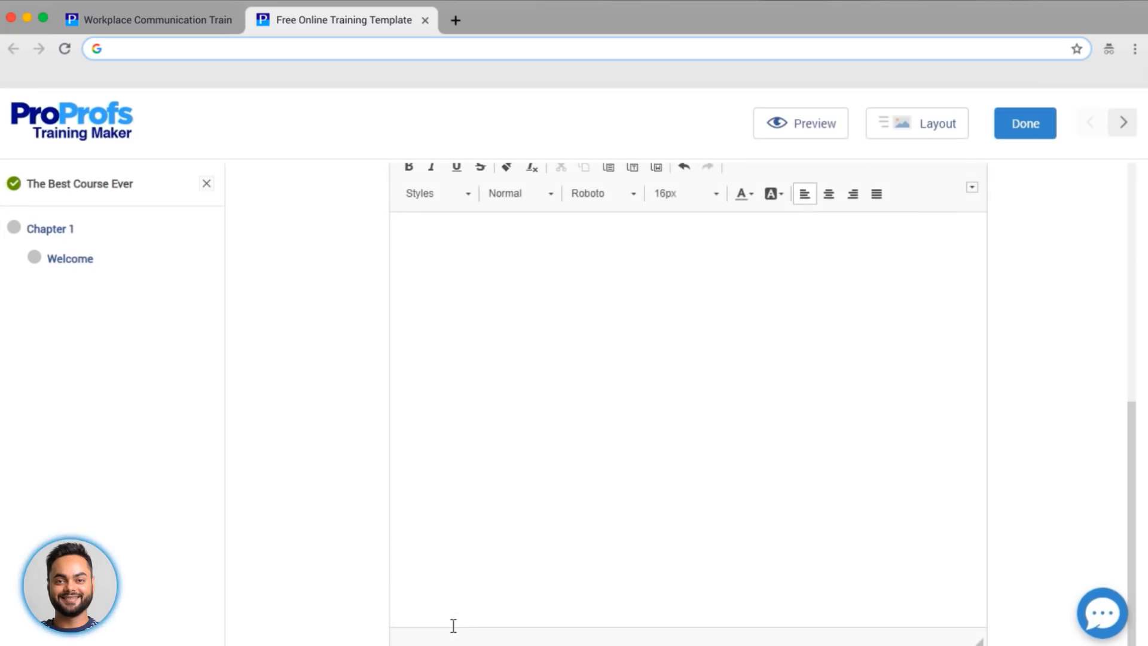
pyautogui.write('Easily create web cour')
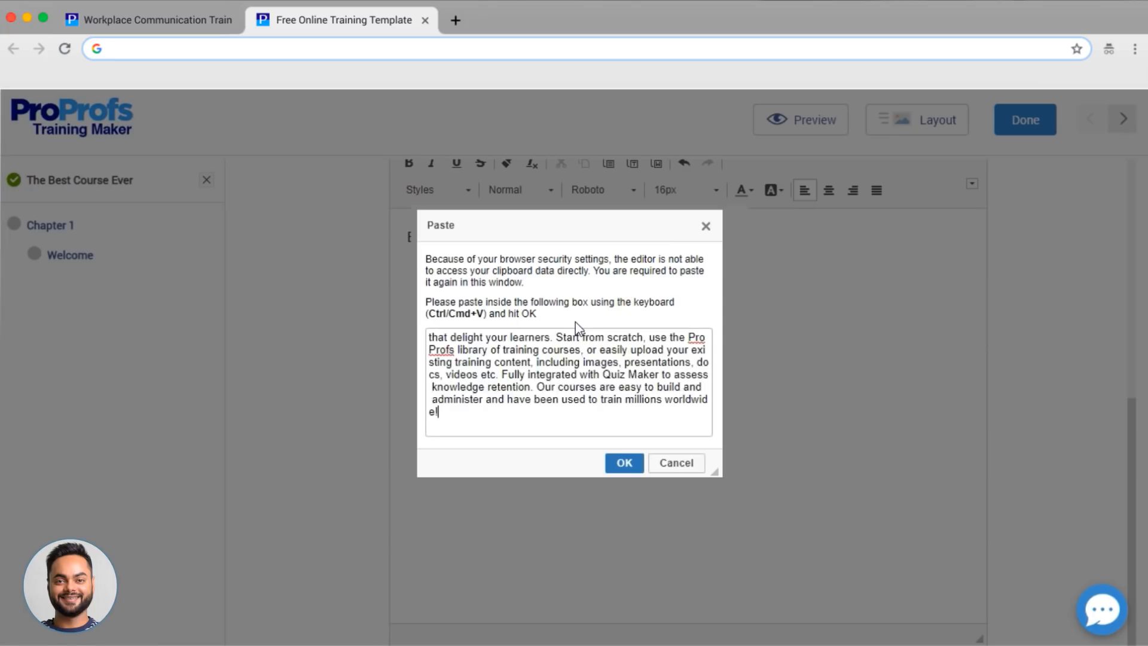
pyautogui.click(623, 461)
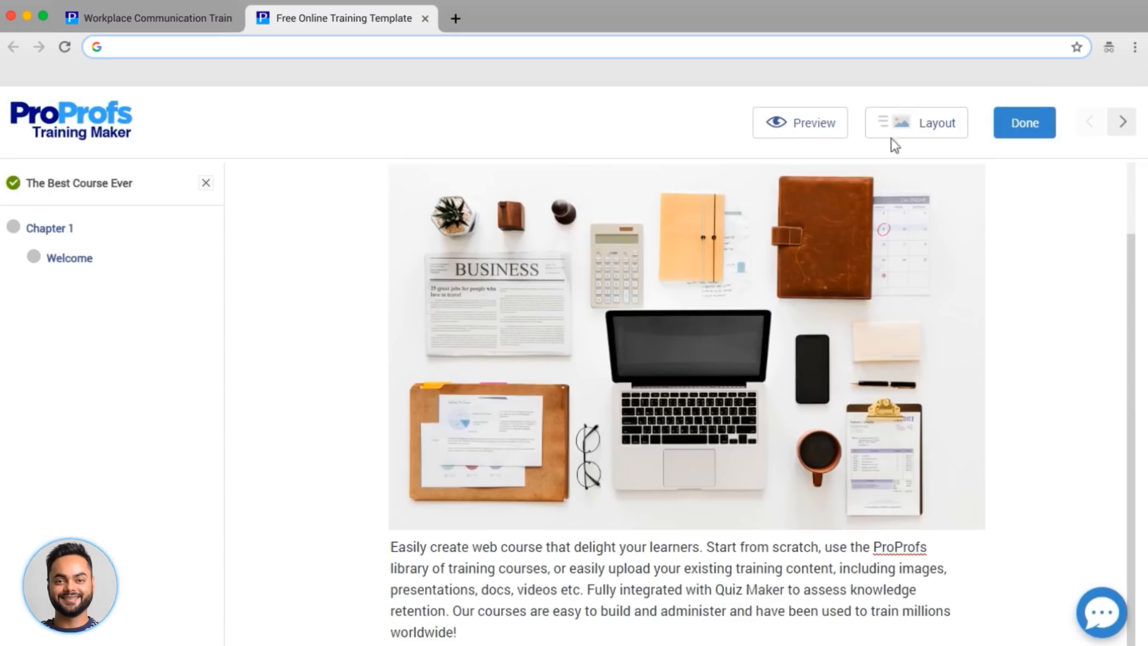
pyautogui.click(917, 122)
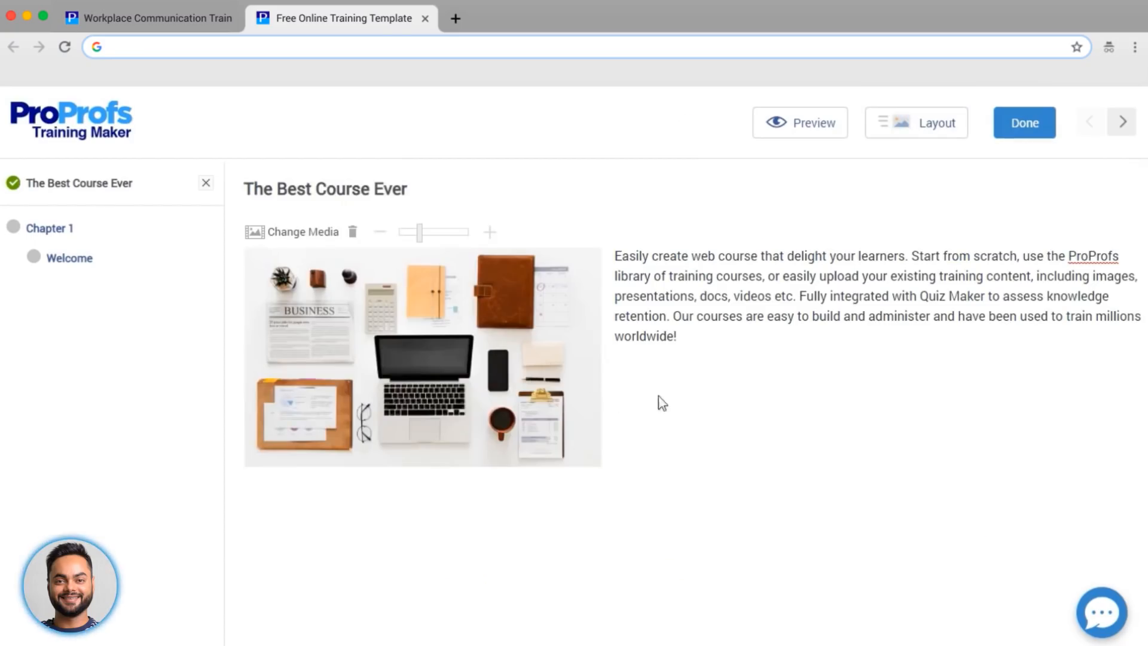
# Step: Rename Chapter 1 to 'Course Introduction' and insert its pasted overview text
pyautogui.click(49, 227)
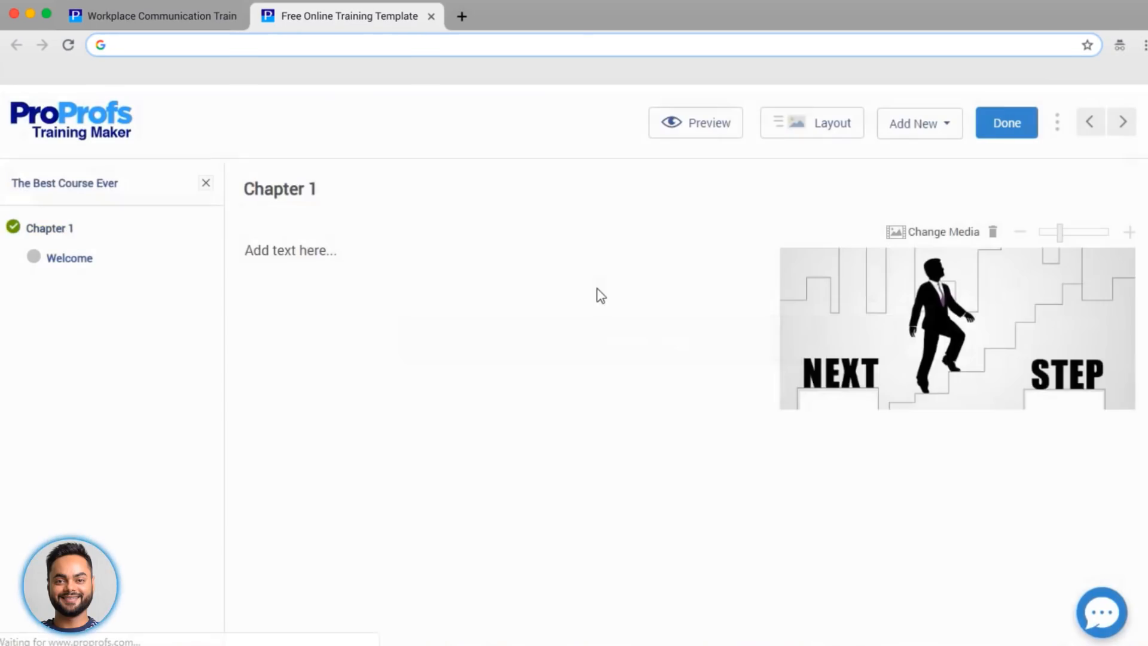
pyautogui.click(307, 188)
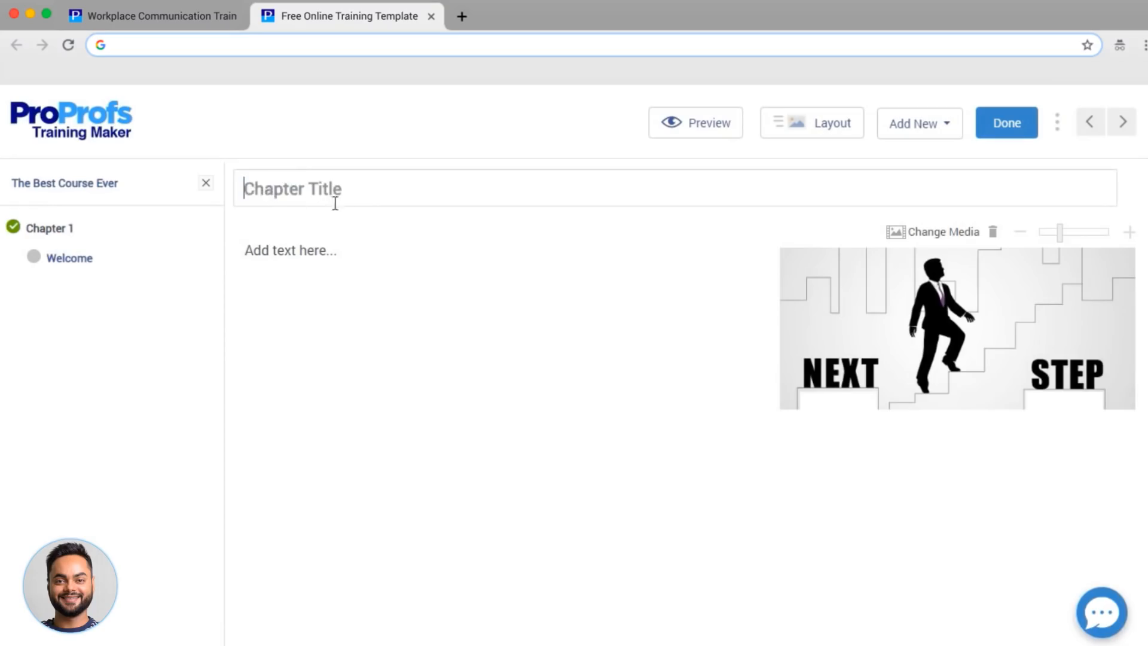
pyautogui.write('Course Int')
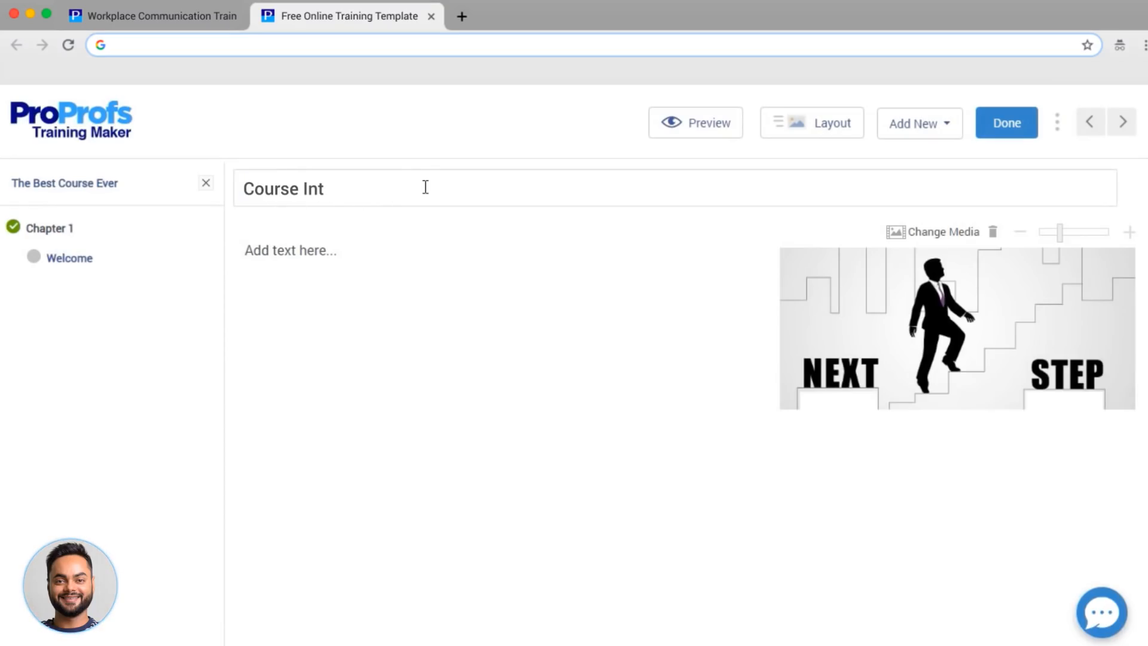
pyautogui.write('roduction')
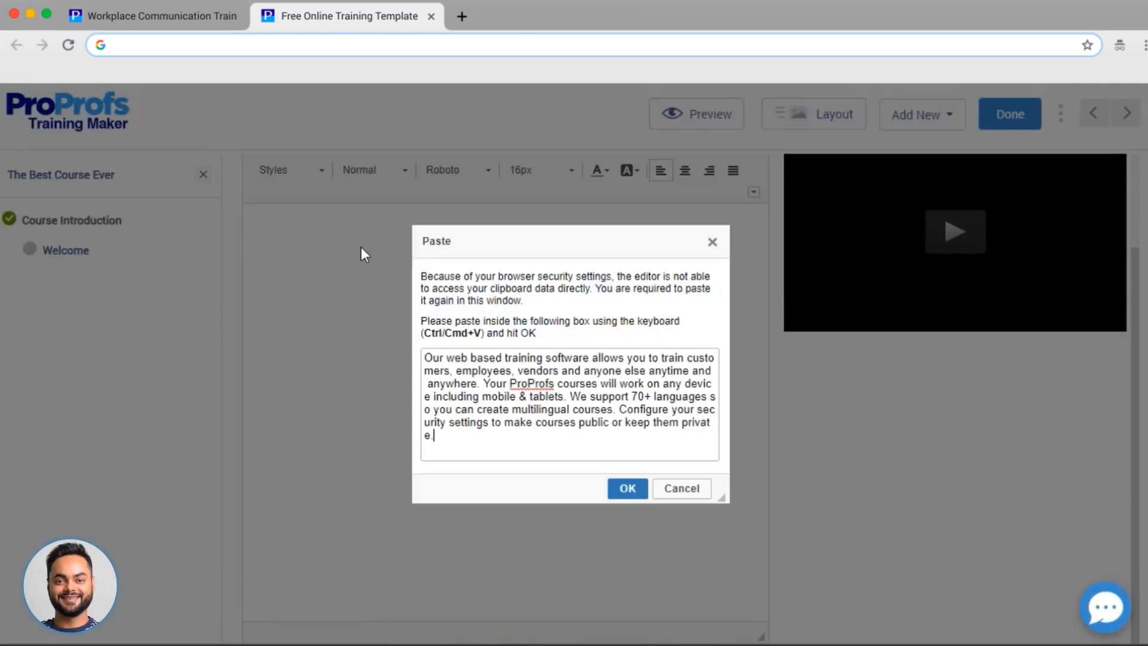
pyautogui.click(625, 488)
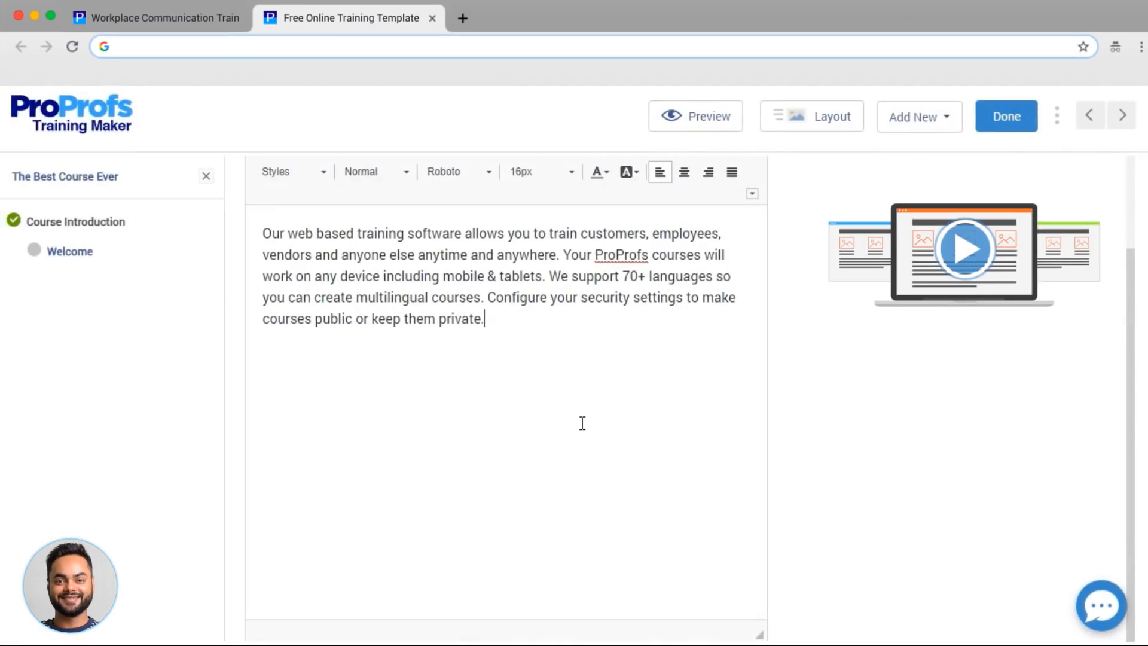
# Step: Place the chapter illustration right of the text, then move to the Welcome page
pyautogui.click(822, 116)
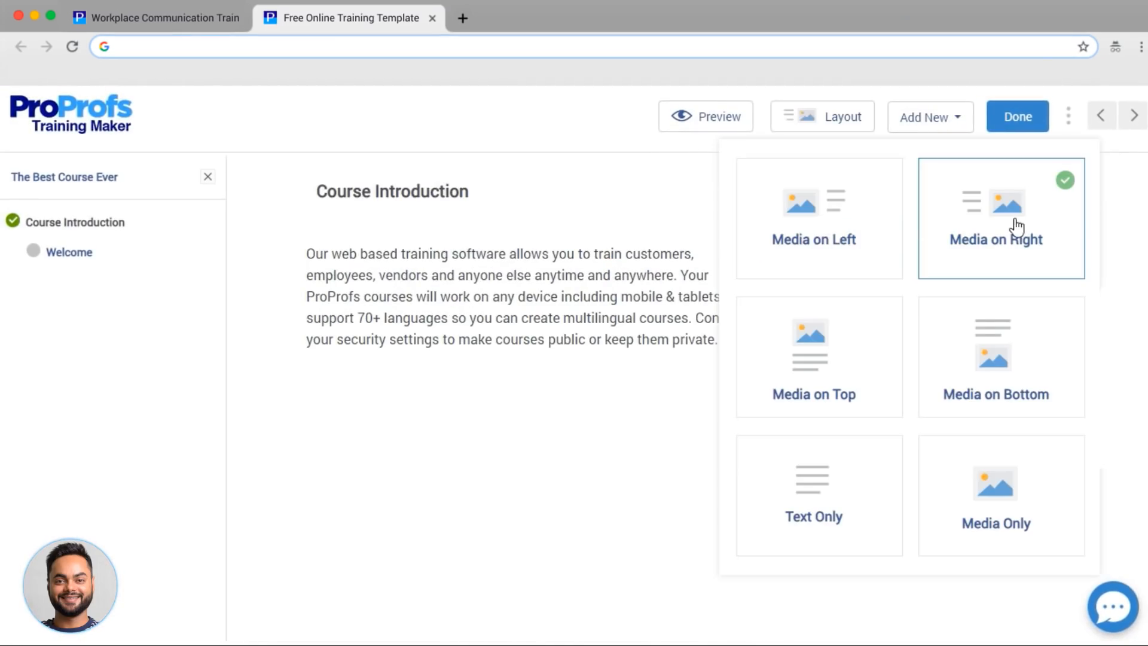
pyautogui.click(996, 218)
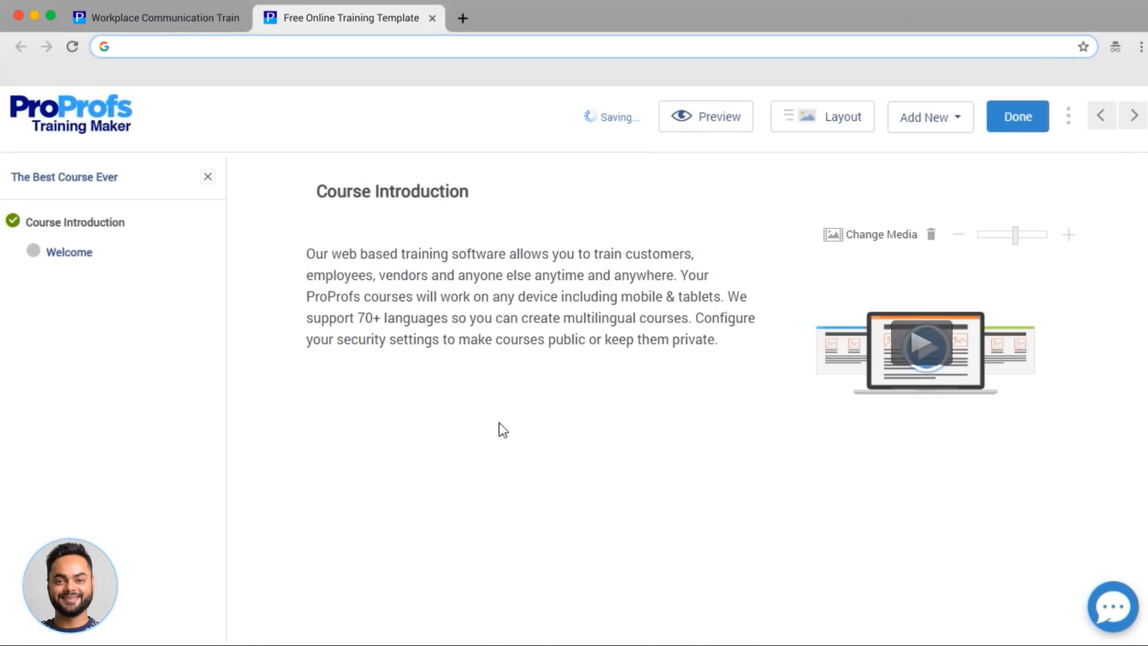
pyautogui.click(70, 252)
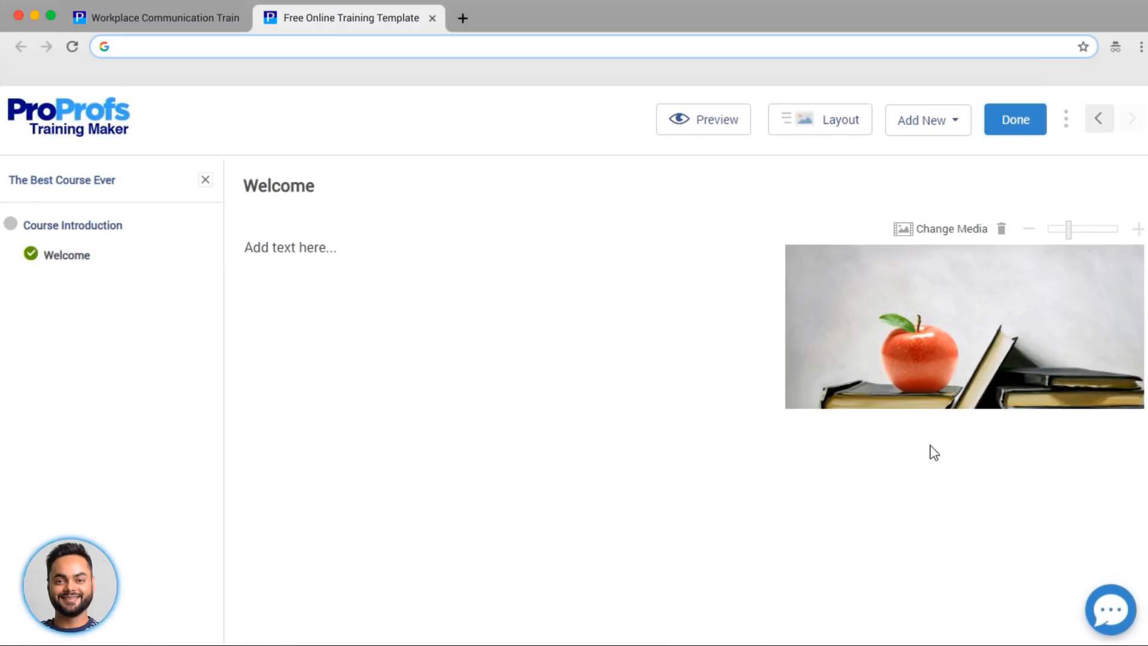
pyautogui.moveTo(456, 331)
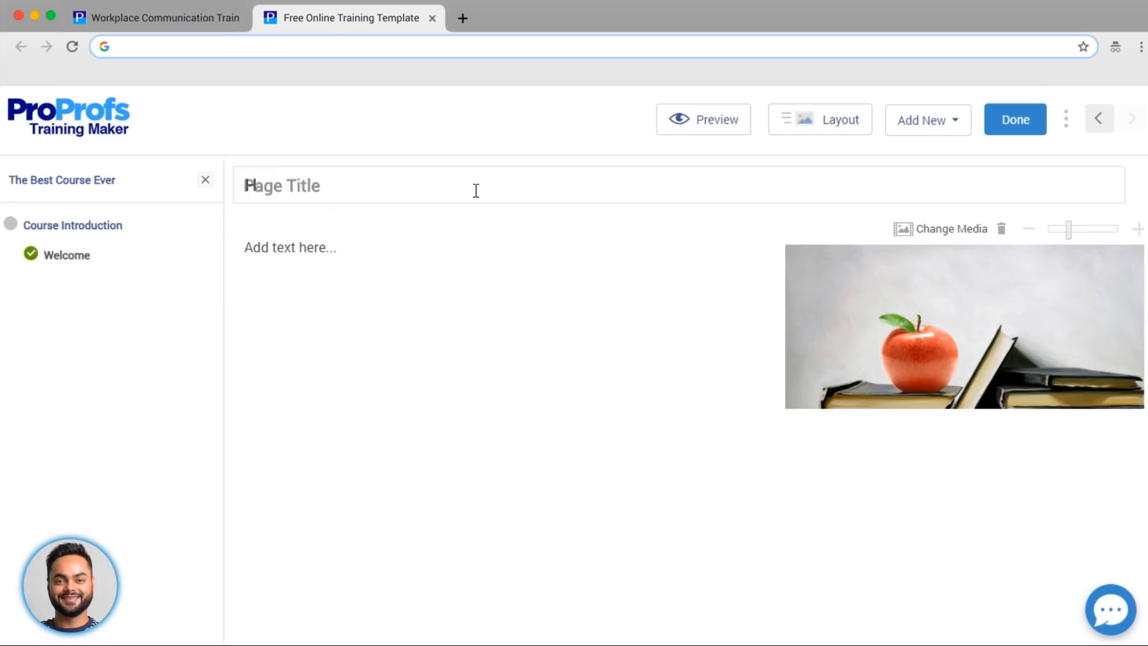
# Step: Retitle the page 'How this course works' and paste in the learner-tracking description
pyautogui.write('How this course works')
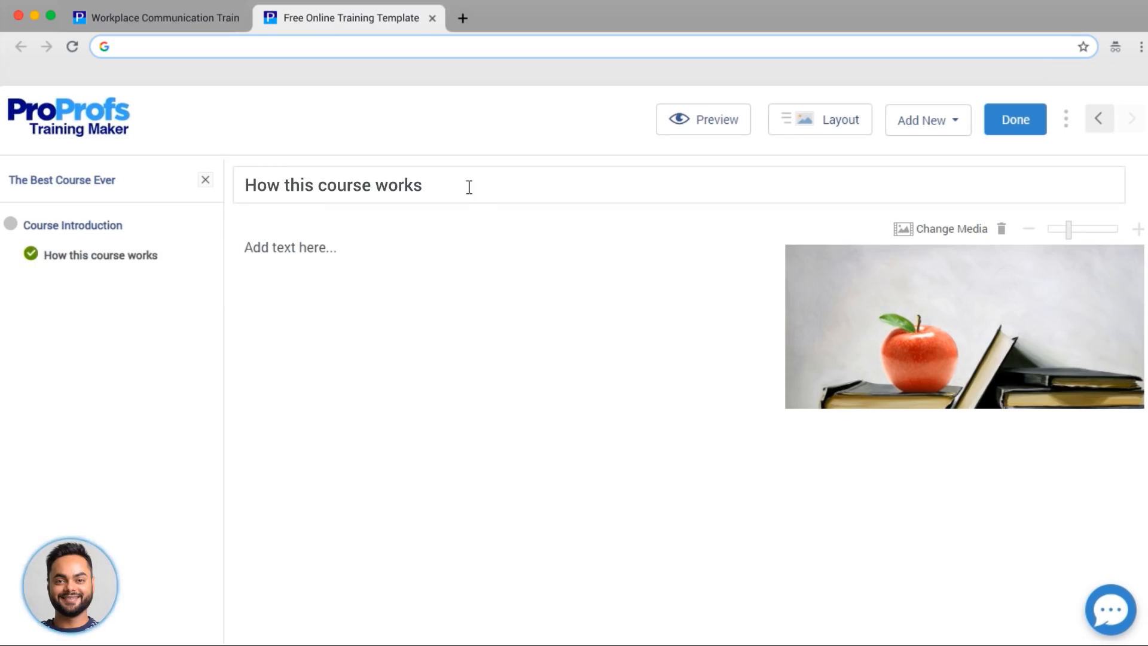
pyautogui.click(951, 228)
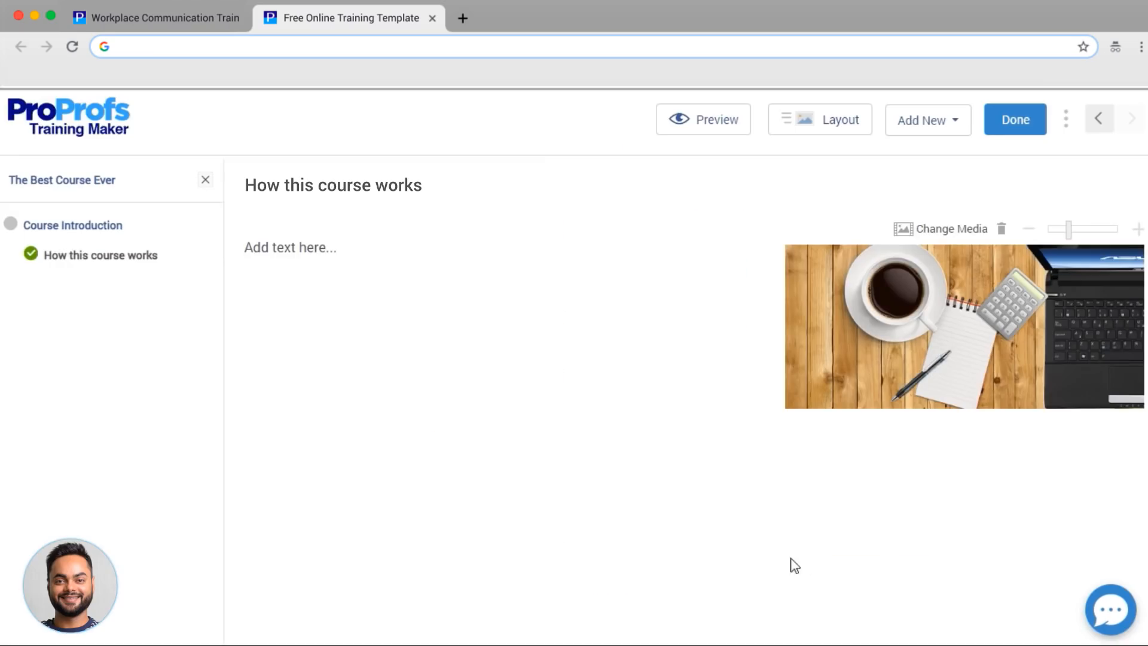
pyautogui.rightClick(352, 263)
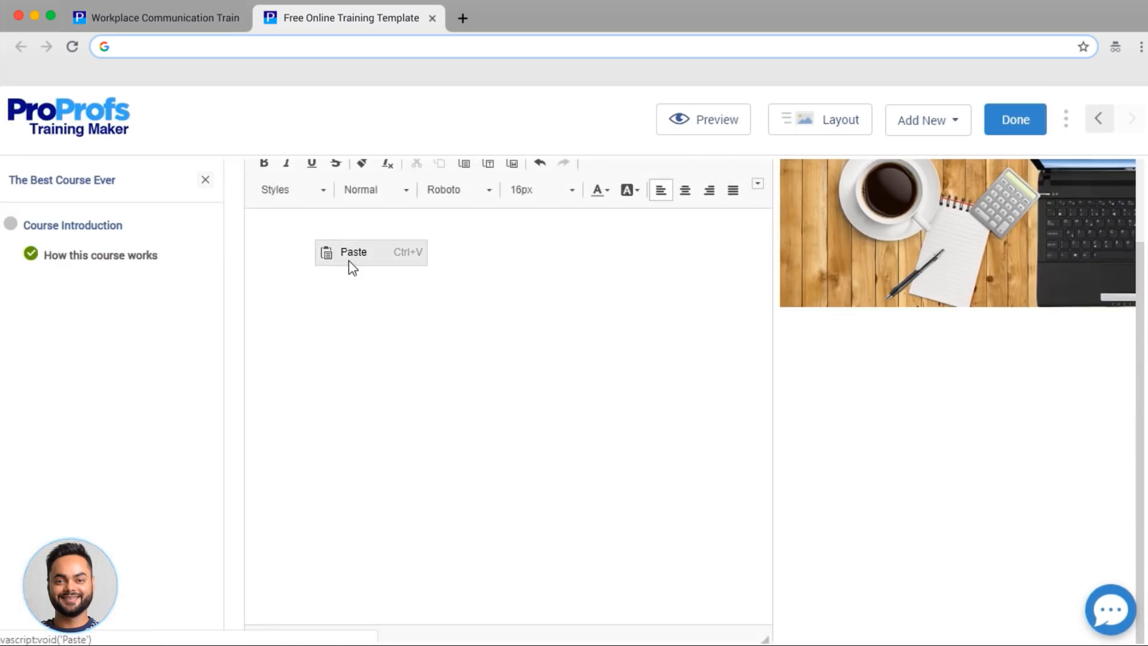
pyautogui.click(353, 253)
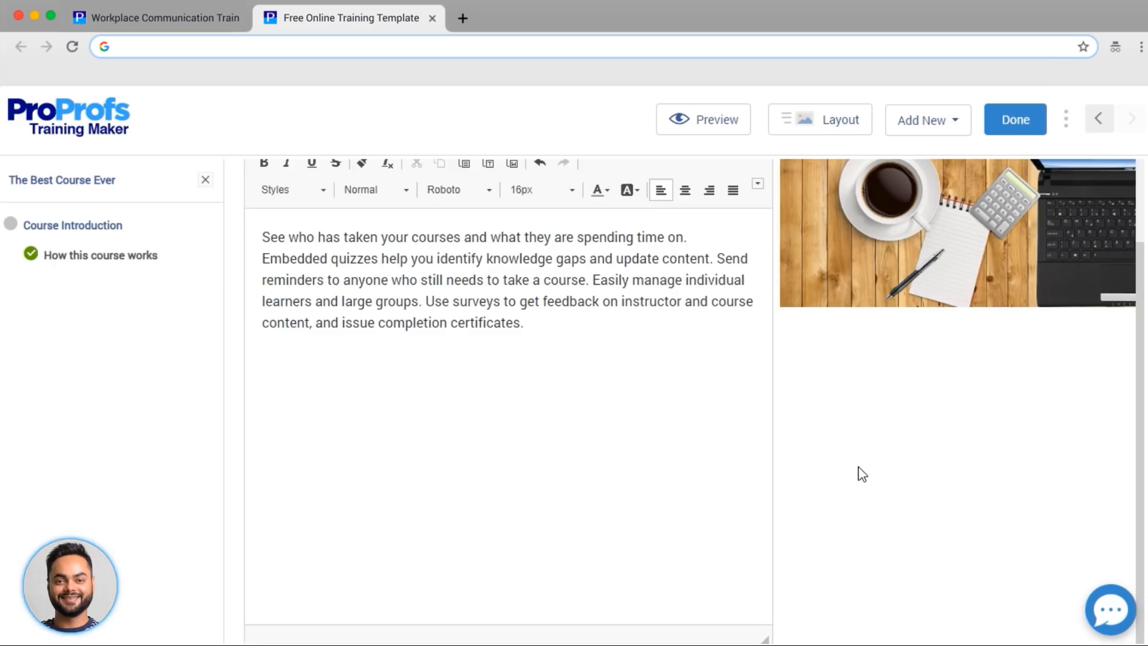
pyautogui.click(819, 119)
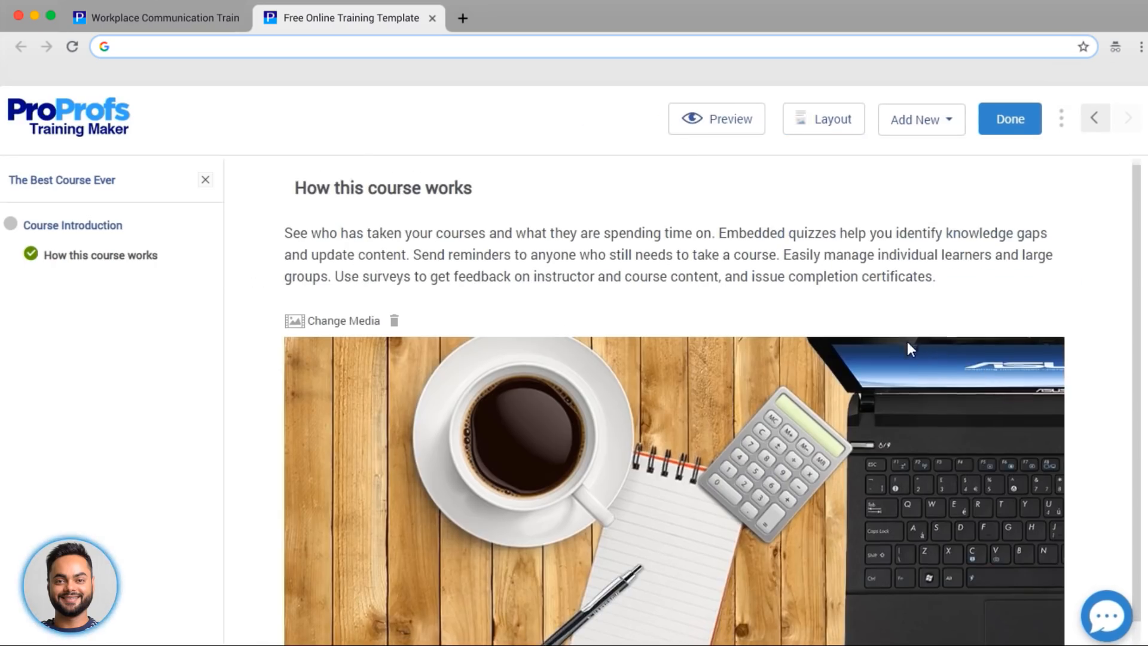
# Step: Add new pages under Course Introduction via Add New and return to the course outline
pyautogui.scroll(-3)
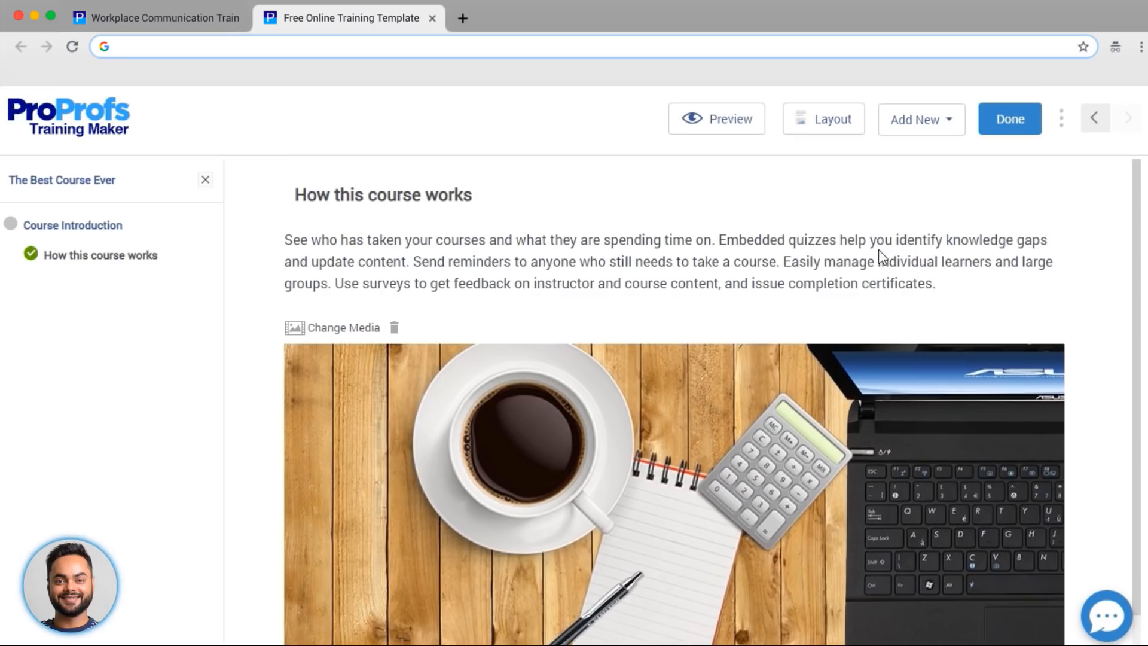
pyautogui.click(922, 119)
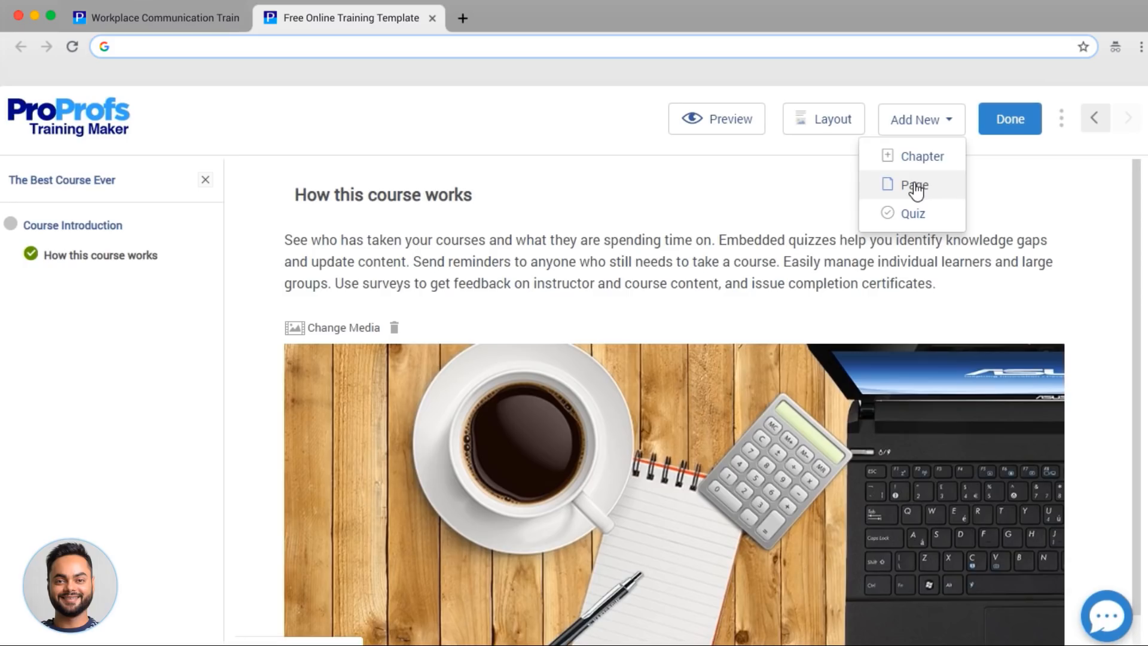
pyautogui.click(914, 184)
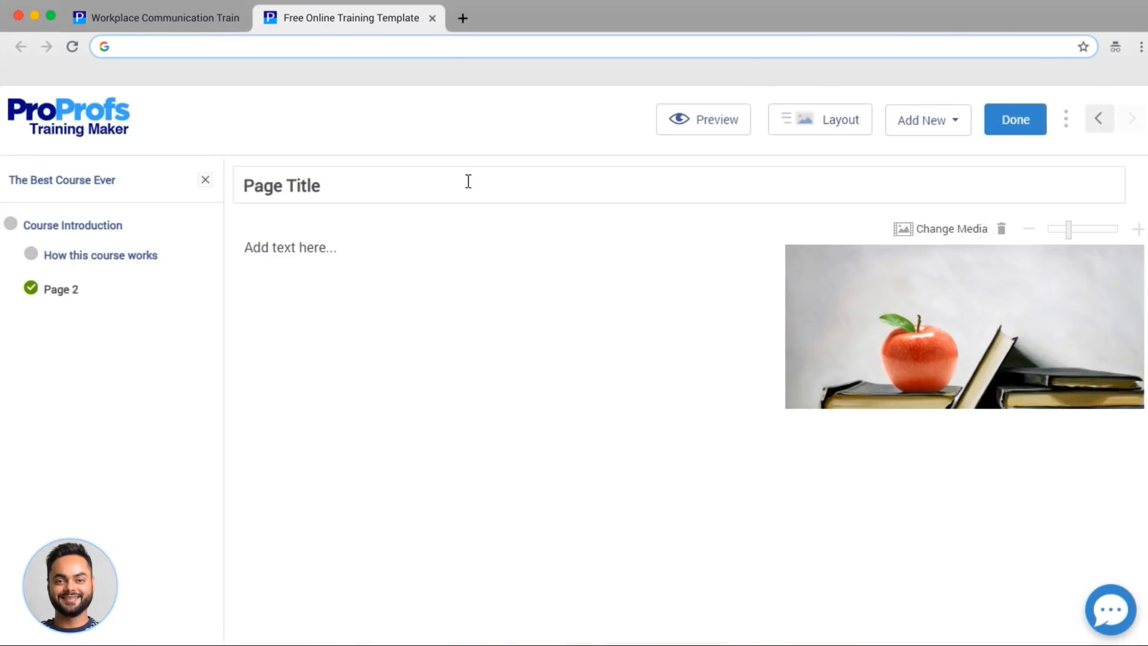
pyautogui.moveTo(396, 286)
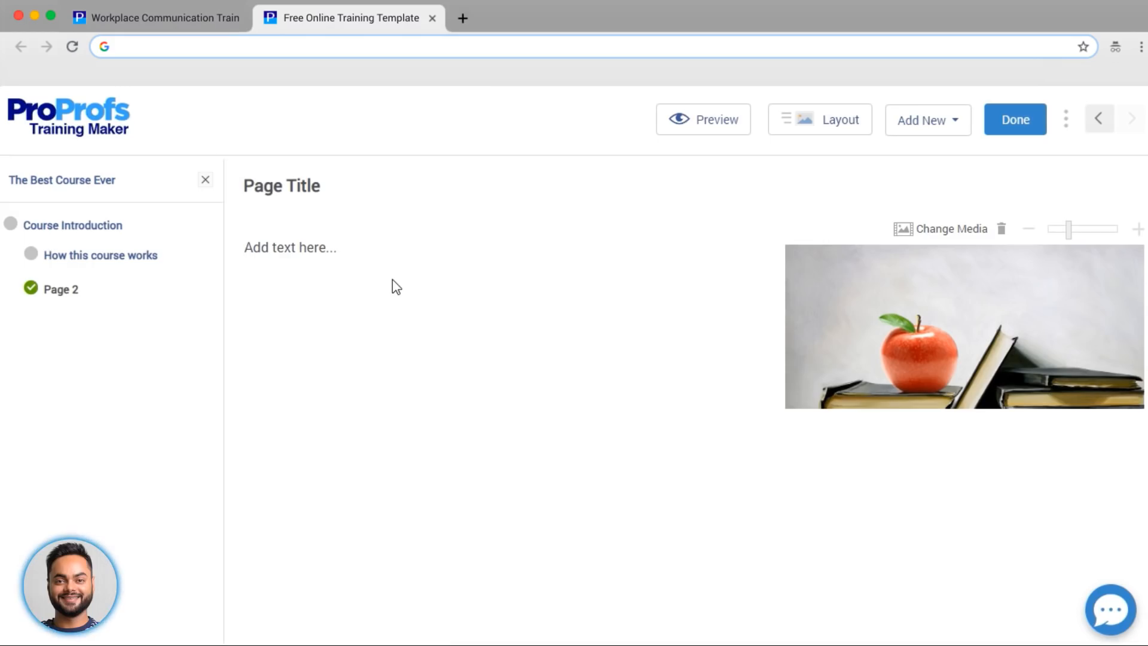
pyautogui.click(927, 120)
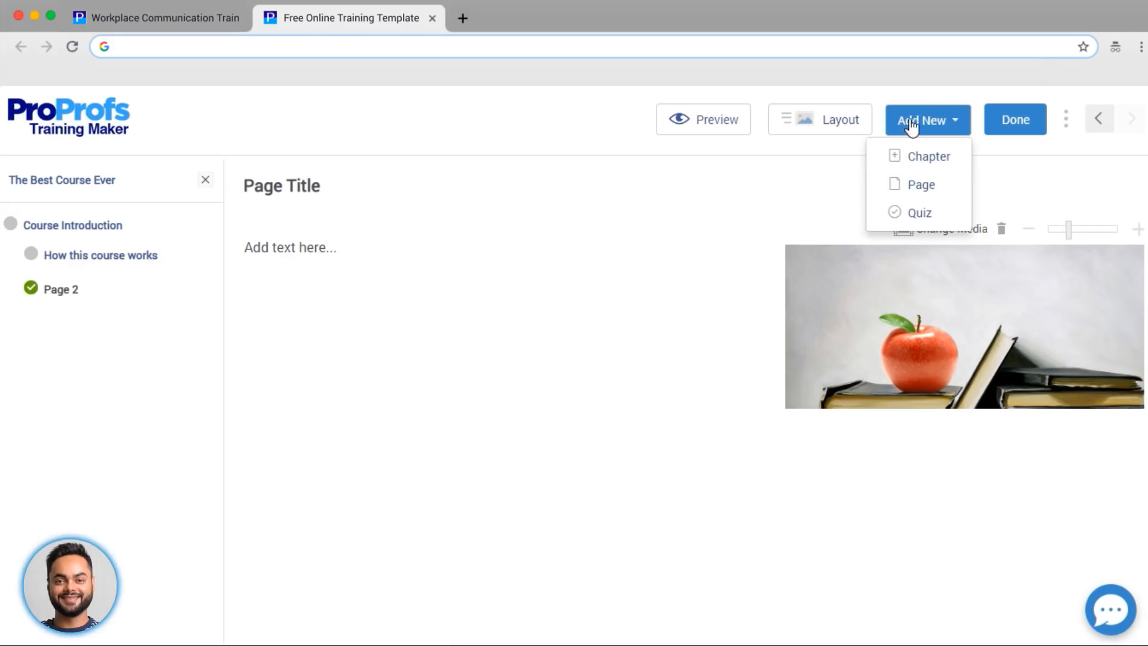
pyautogui.click(921, 184)
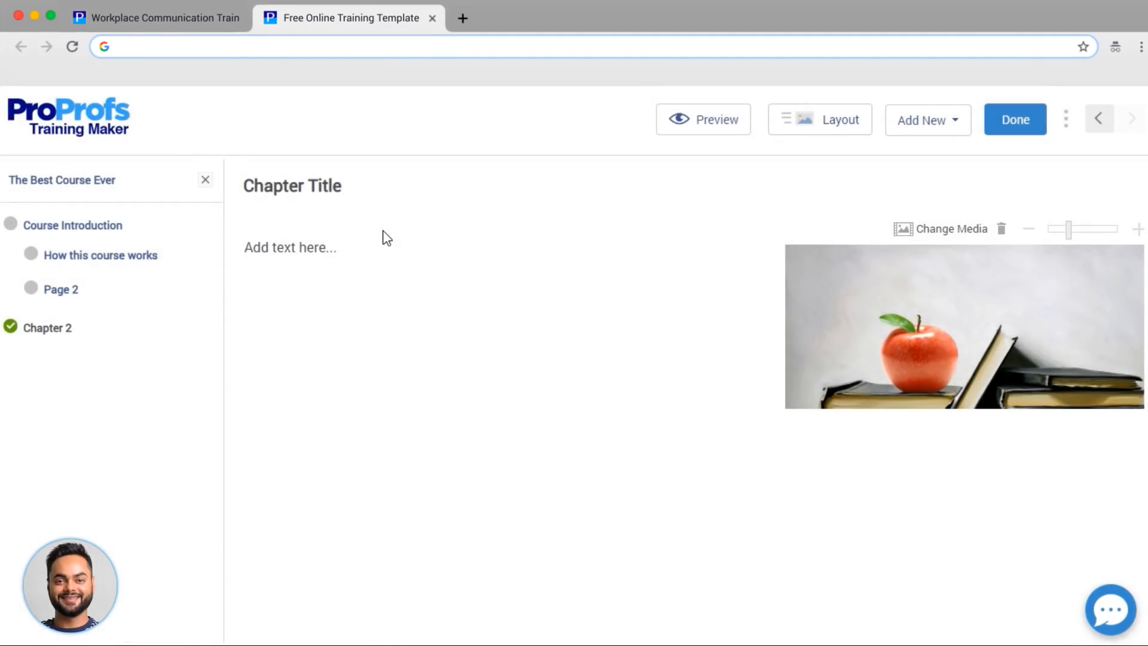
pyautogui.click(61, 289)
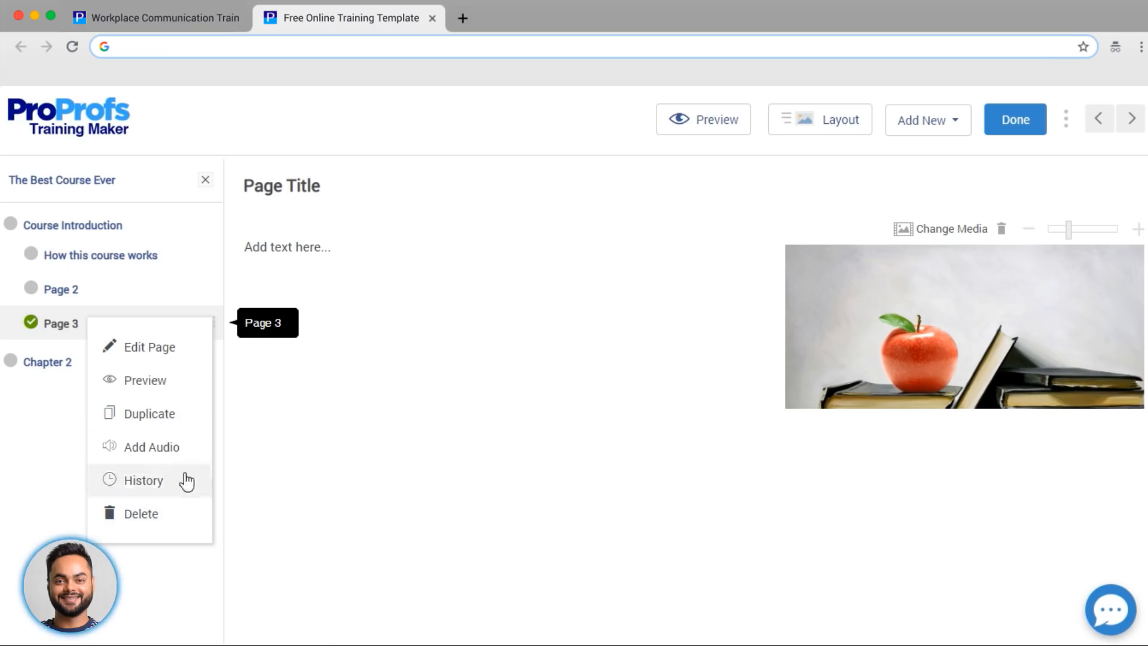
pyautogui.click(276, 481)
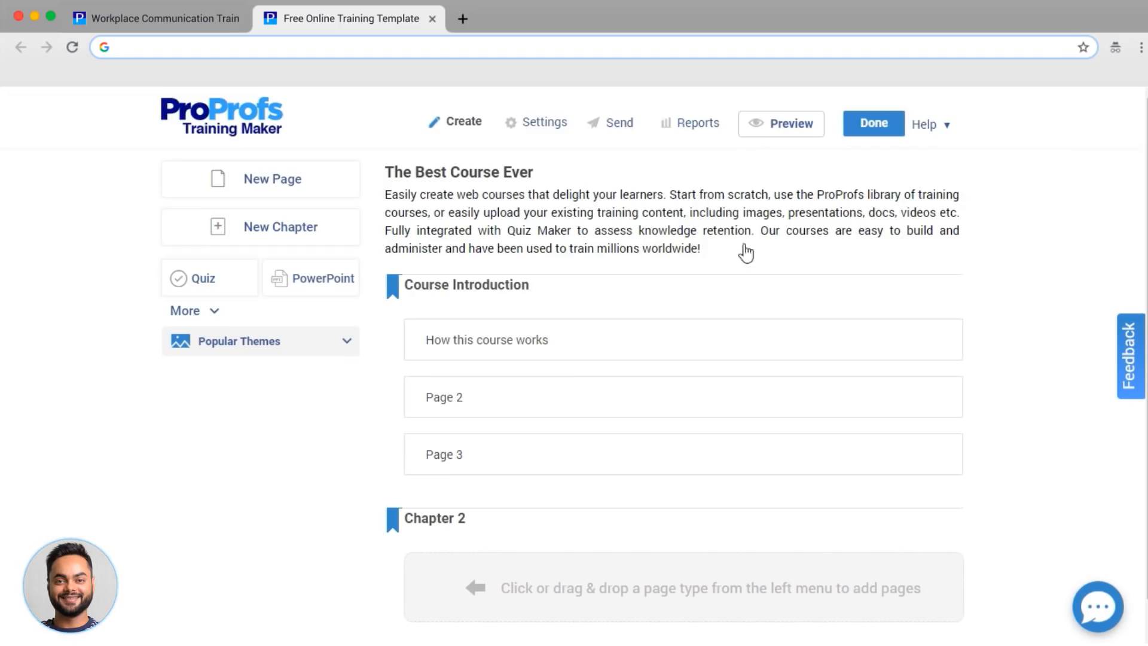
# Step: In course Settings > Security choose Private access with a link, then move to Theme
pyautogui.click(544, 122)
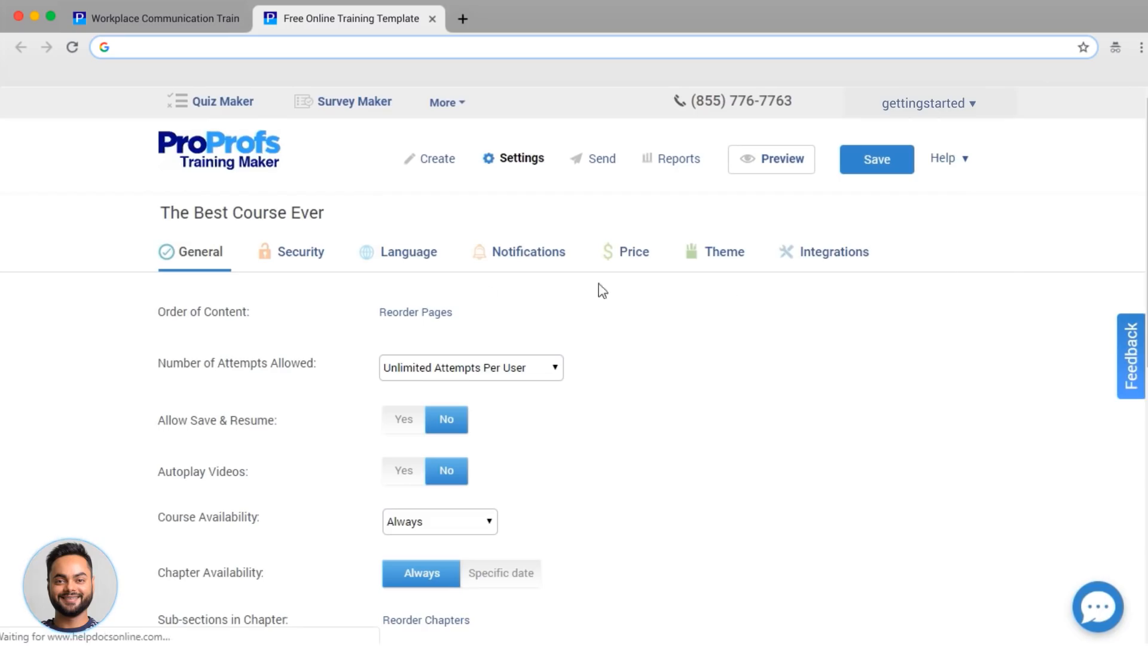
pyautogui.moveTo(721, 291)
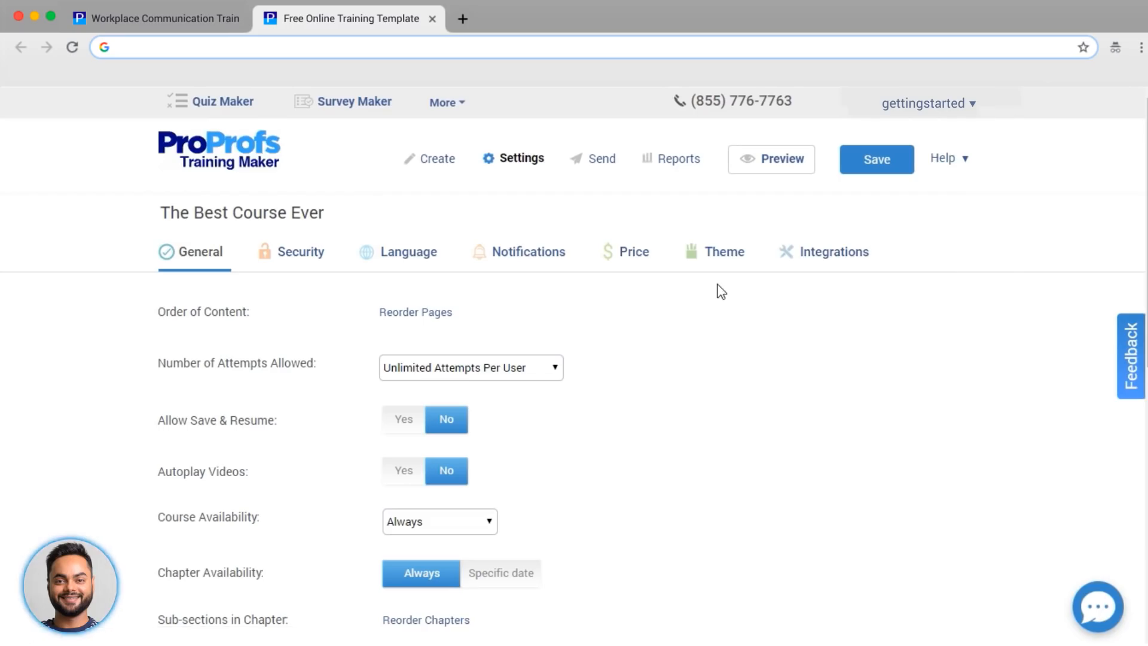
pyautogui.moveTo(300, 251)
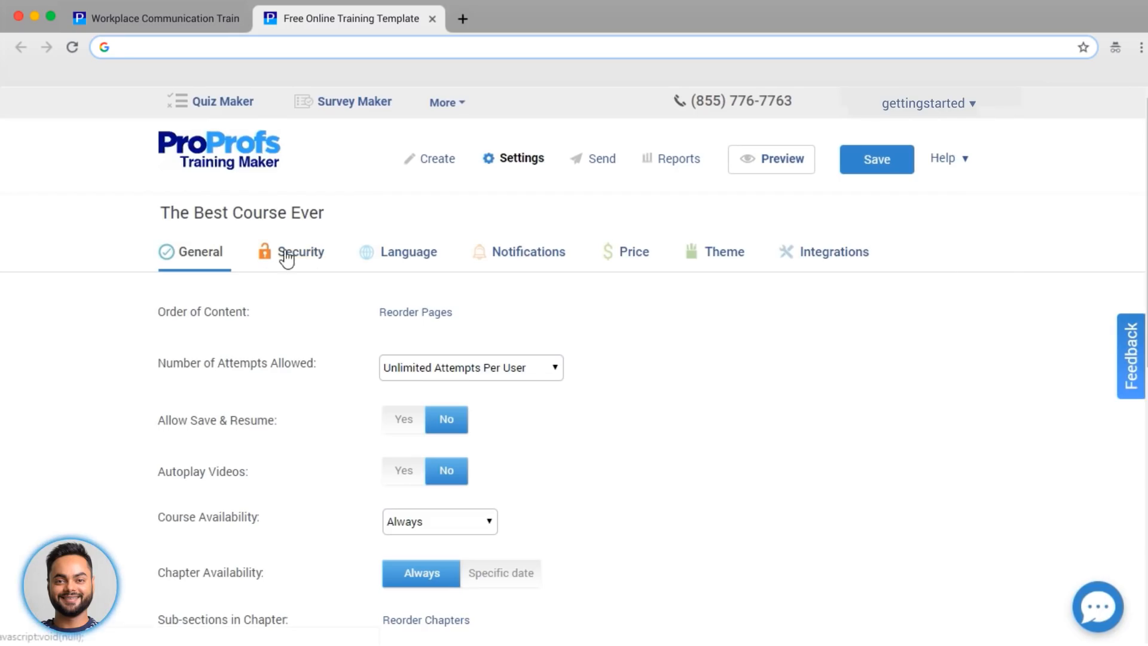
pyautogui.click(300, 251)
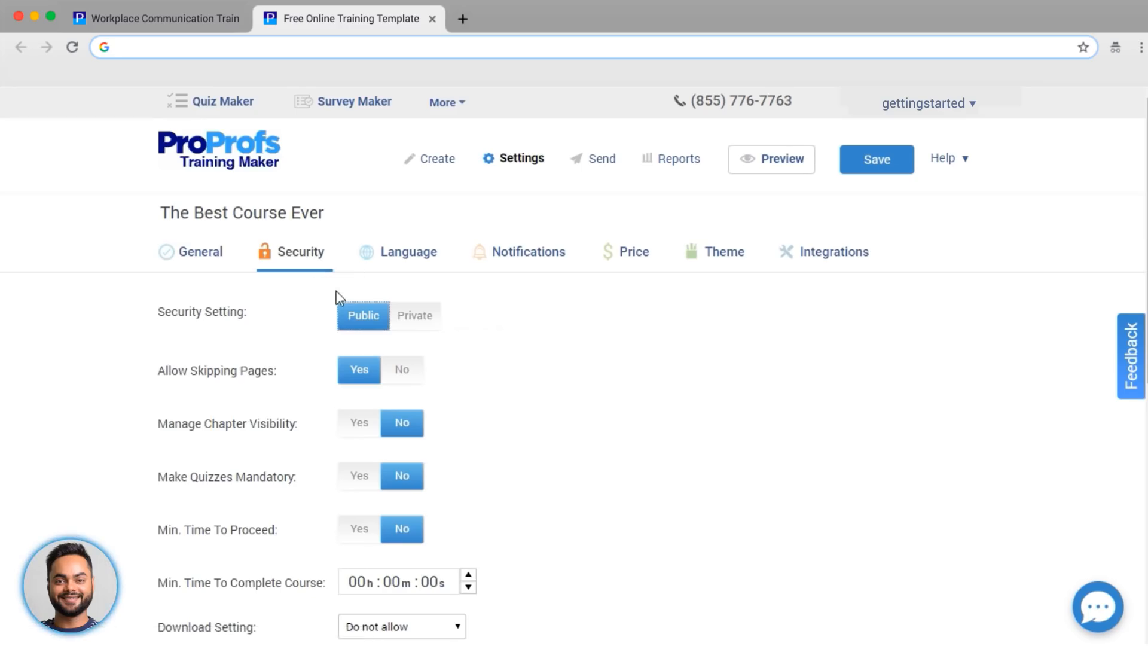
pyautogui.click(414, 316)
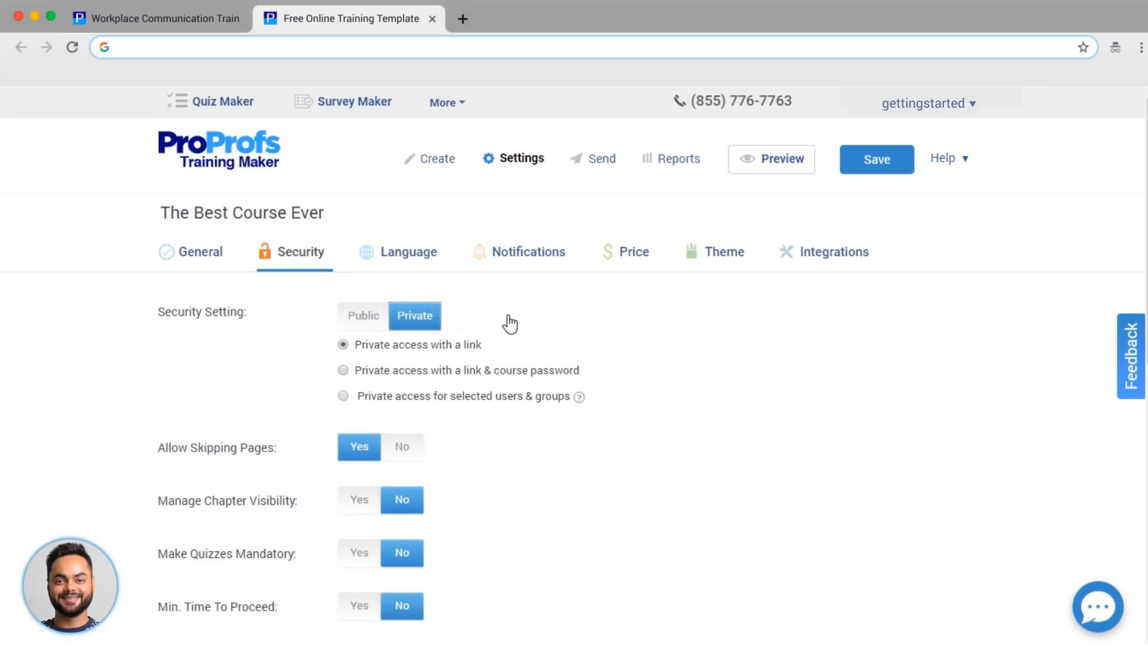
pyautogui.moveTo(575, 320)
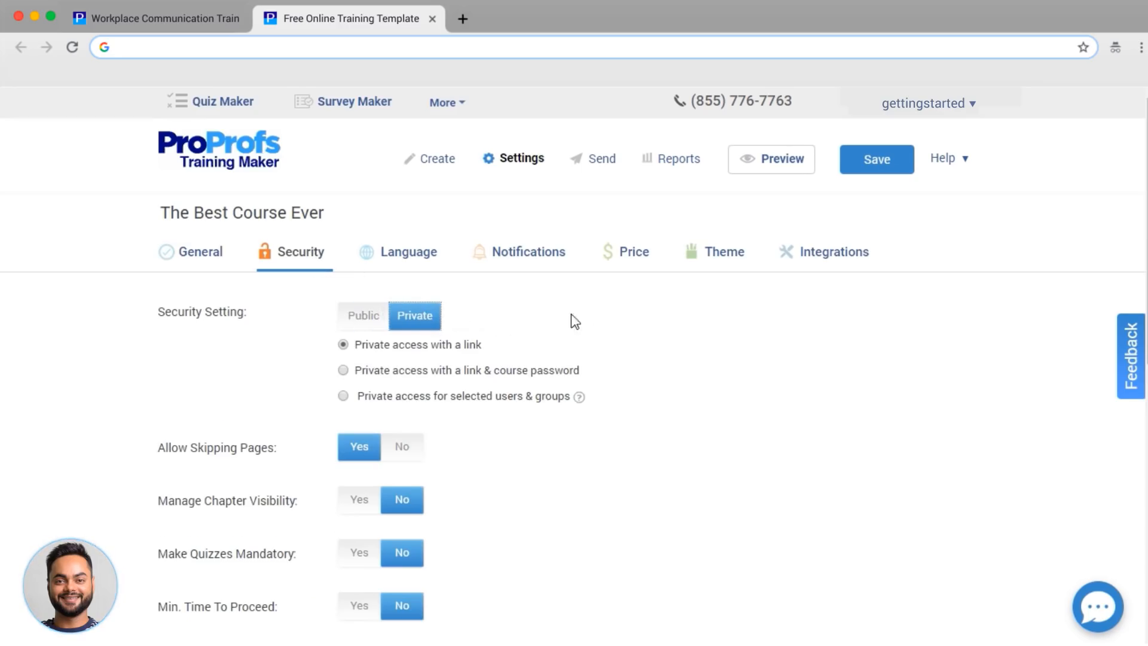
pyautogui.click(725, 251)
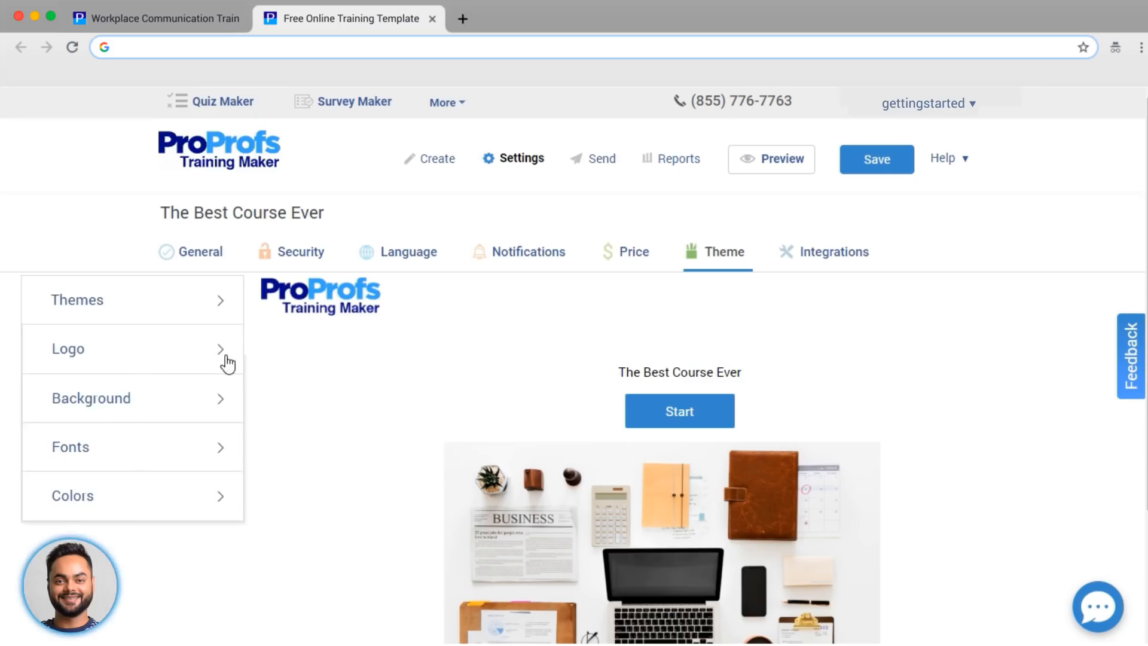
pyautogui.moveTo(400, 419)
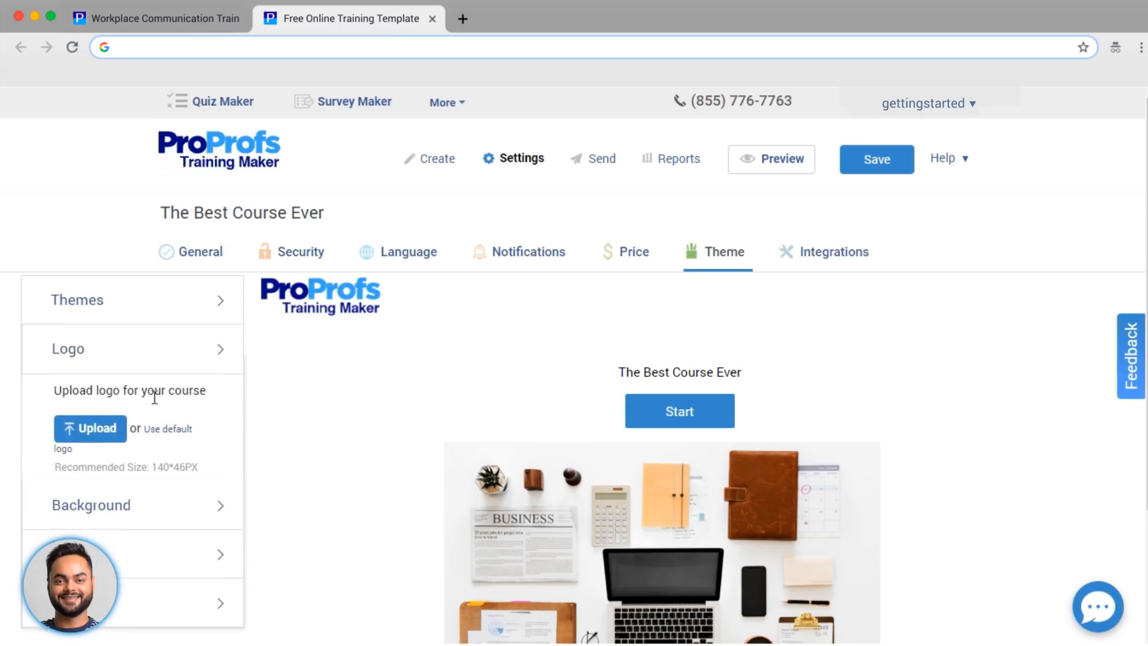
# Step: Select the Logo image file and confirm it as the course logo upload
pyautogui.click(90, 429)
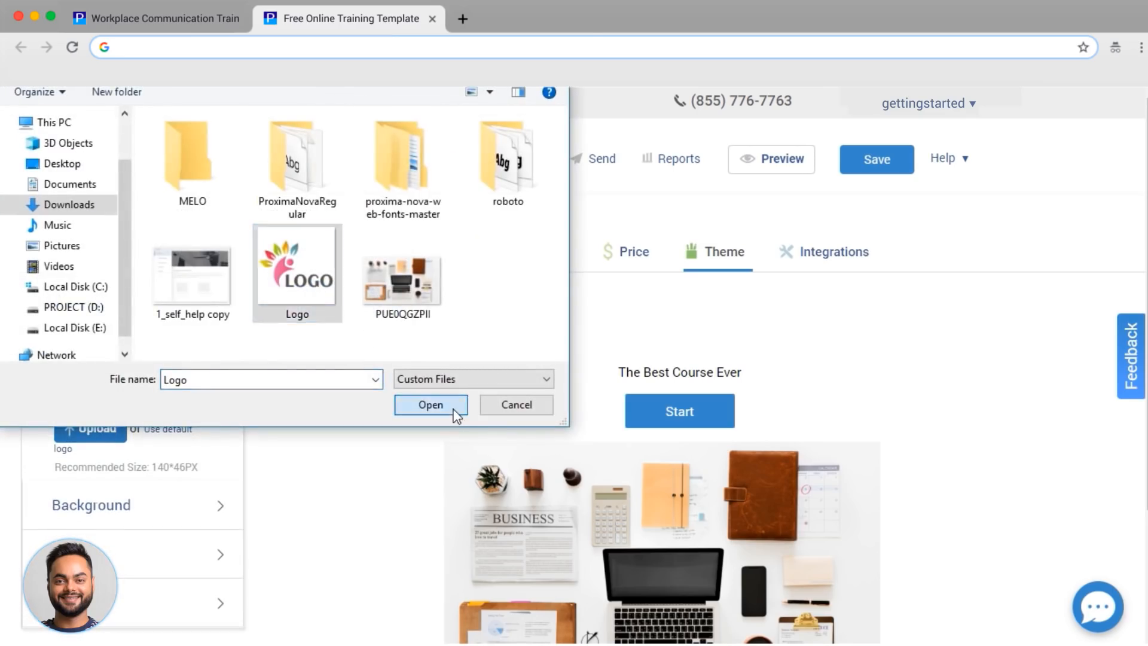
pyautogui.click(431, 405)
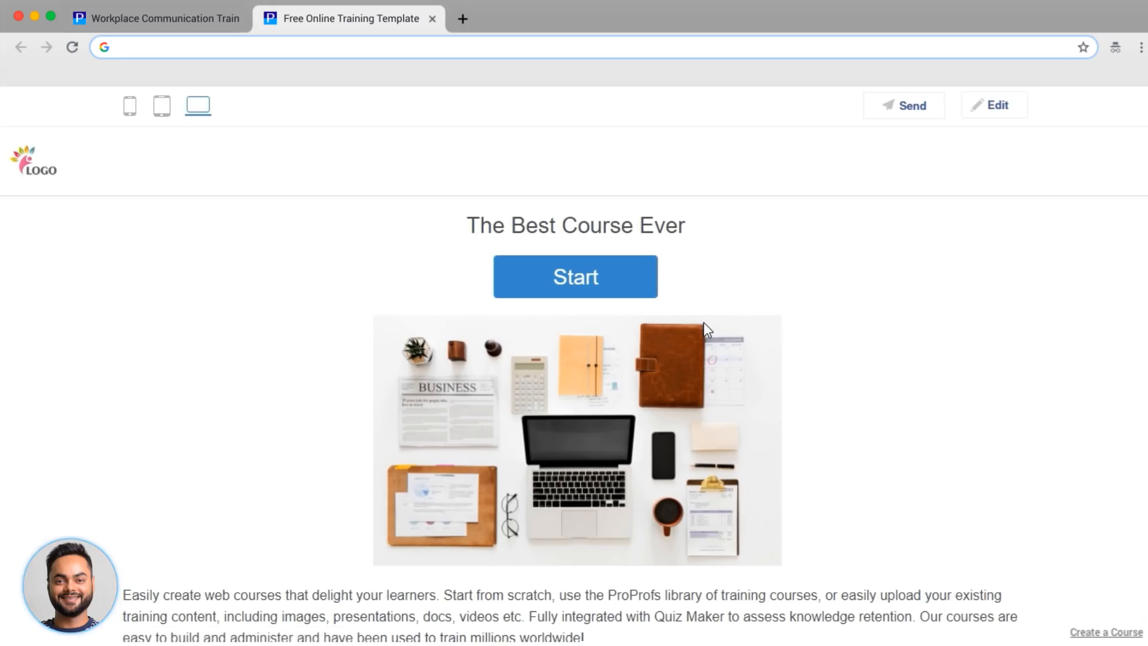
pyautogui.moveTo(983, 396)
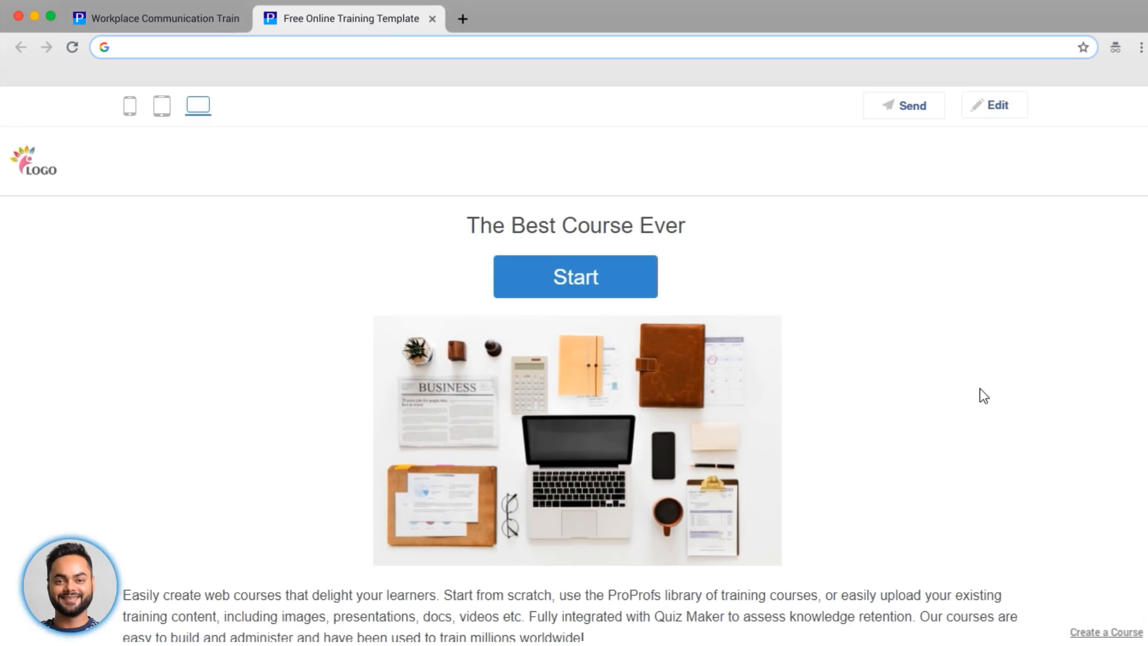
pyautogui.moveTo(1016, 118)
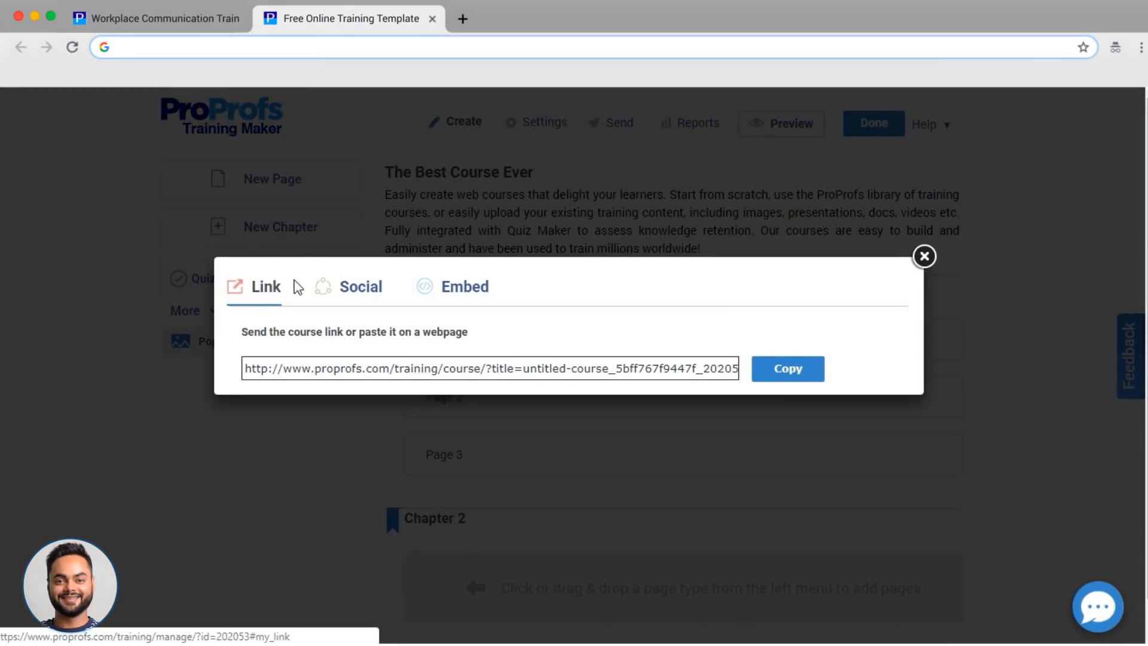
# Step: View the Social and Embed sharing options, then close the sharing dialog
pyautogui.click(360, 286)
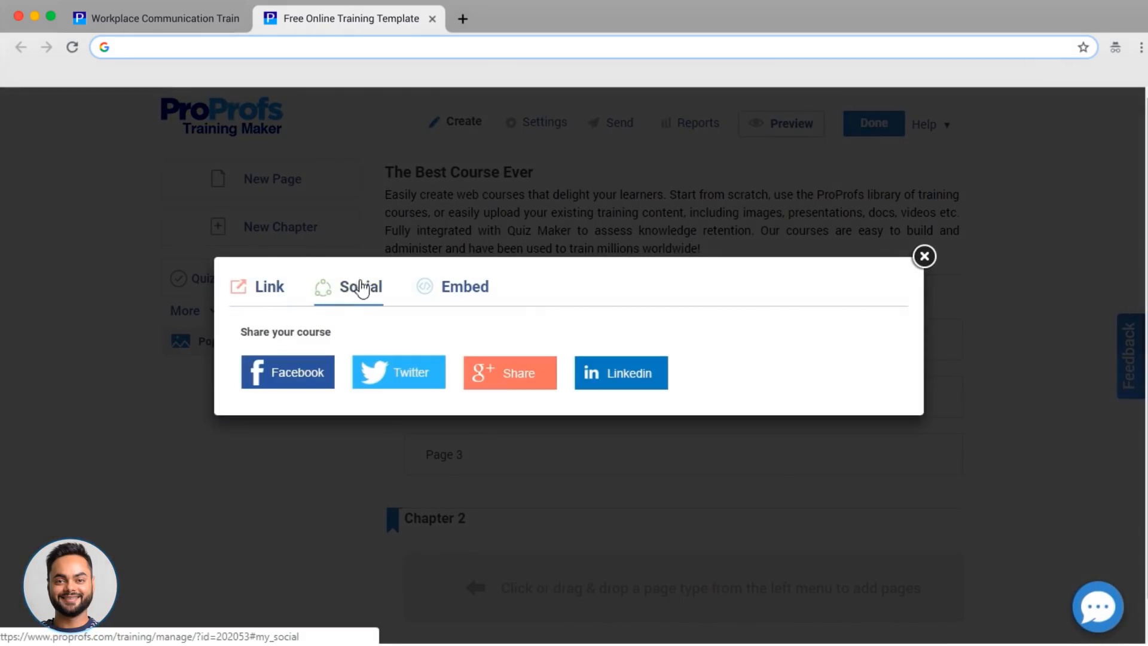
pyautogui.click(464, 286)
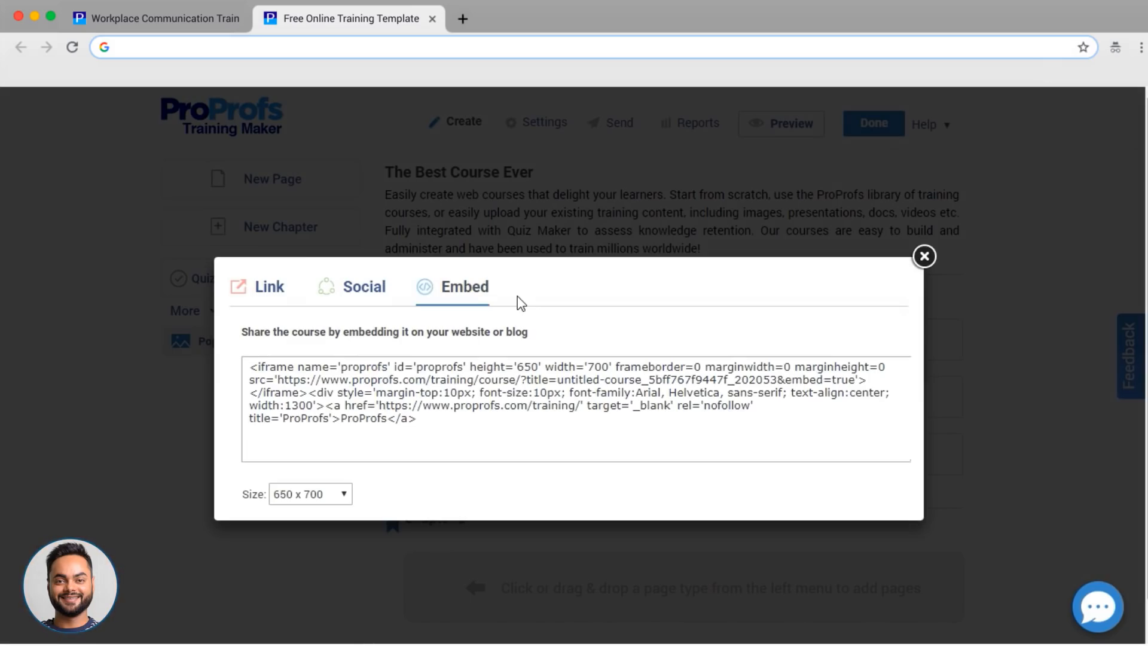
pyautogui.click(923, 256)
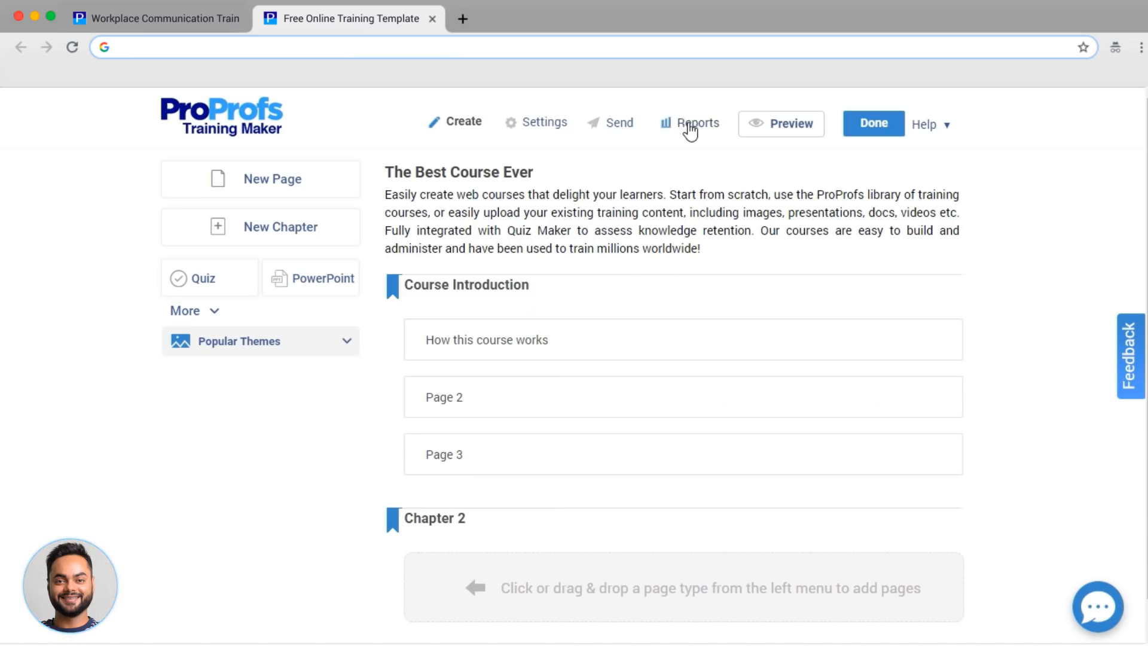
# Step: Leave the course editor and go to user management from the dashboard
pyautogui.click(695, 122)
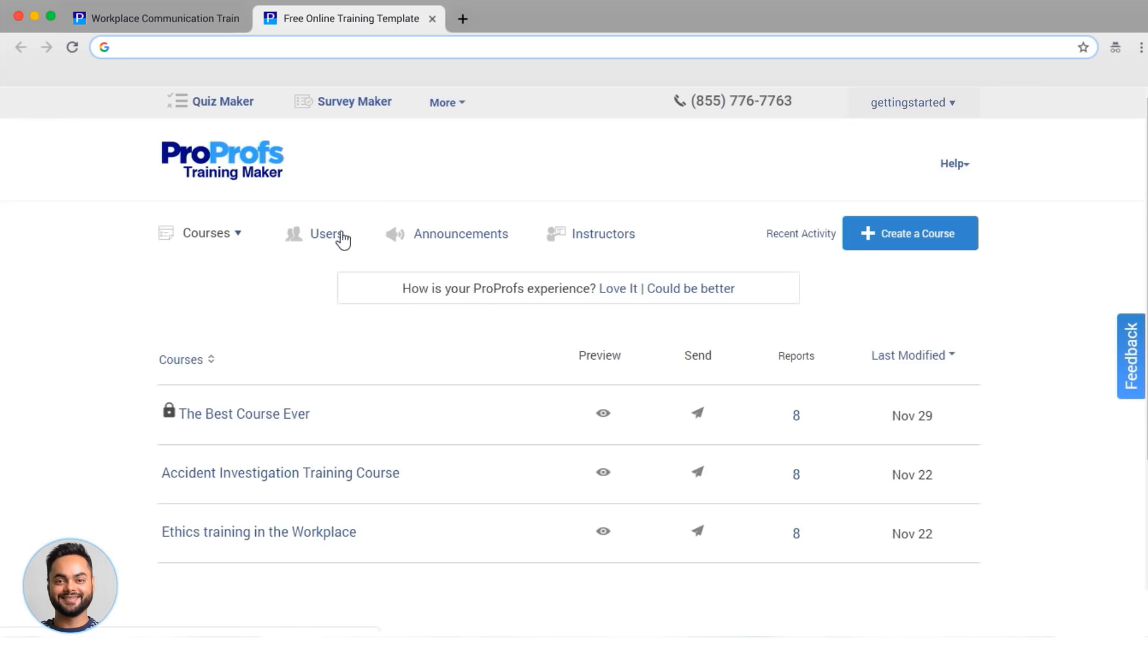
pyautogui.click(321, 233)
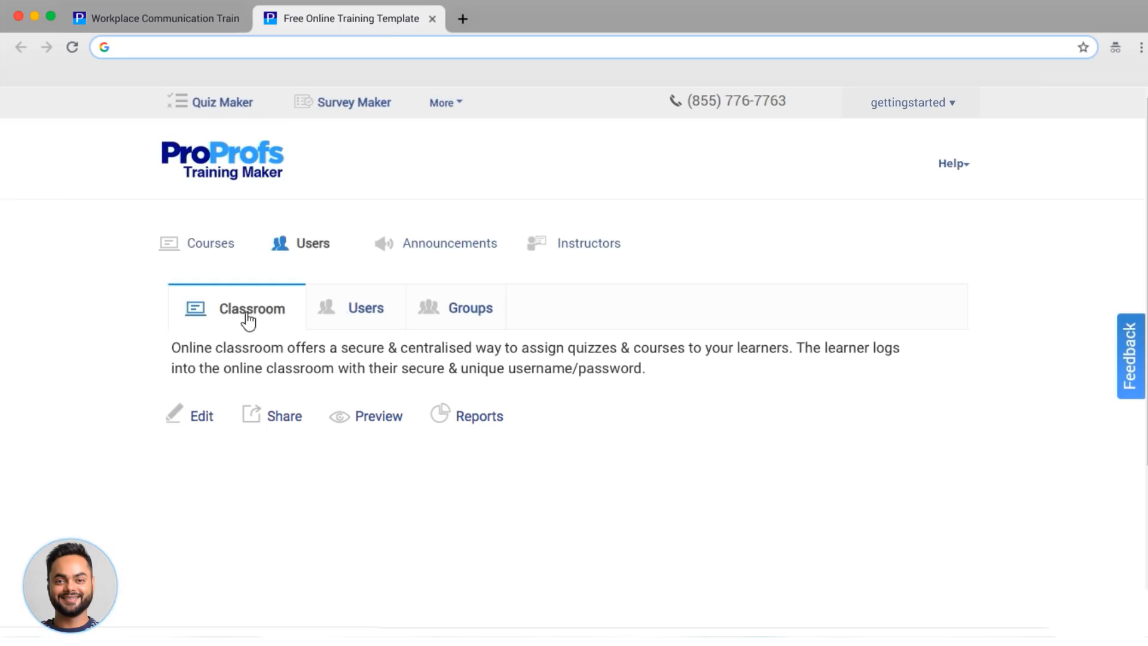
# Step: Show the Users list, then the Groups list with teams such as Support Team
pyautogui.click(365, 307)
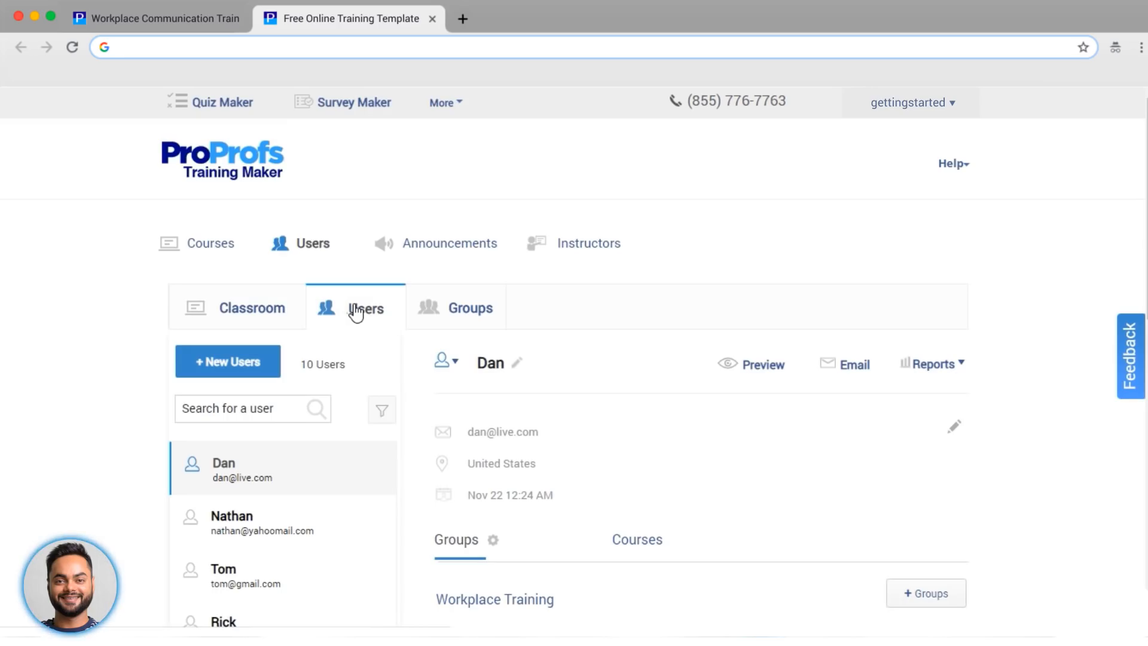
pyautogui.click(470, 307)
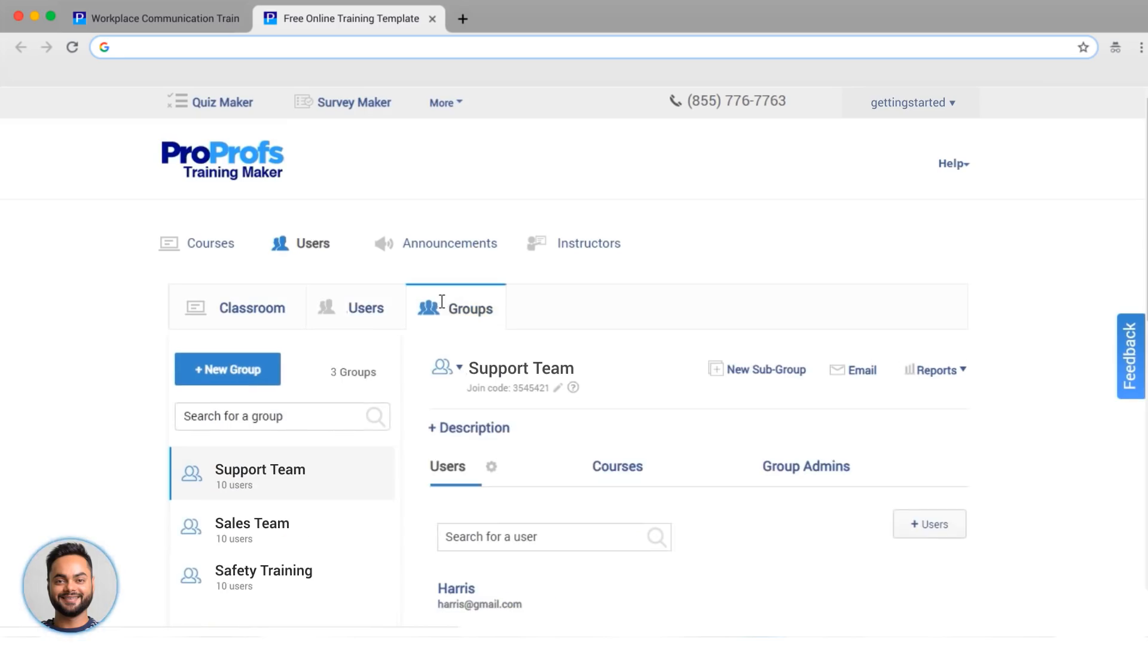
pyautogui.scroll(-3)
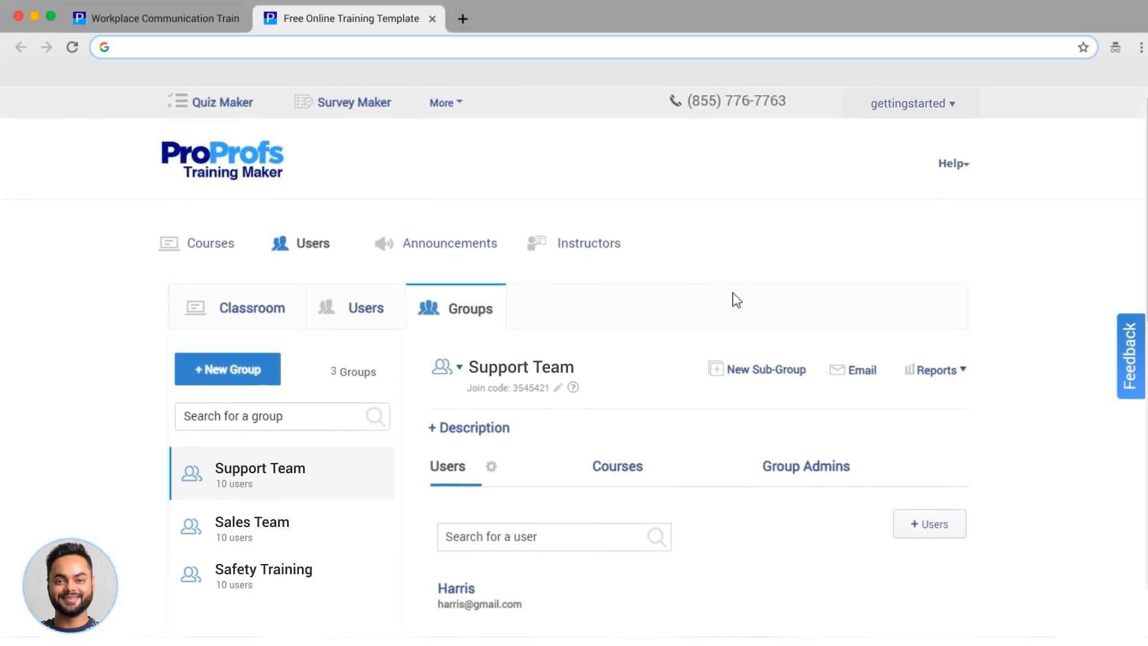
pyautogui.moveTo(651, 293)
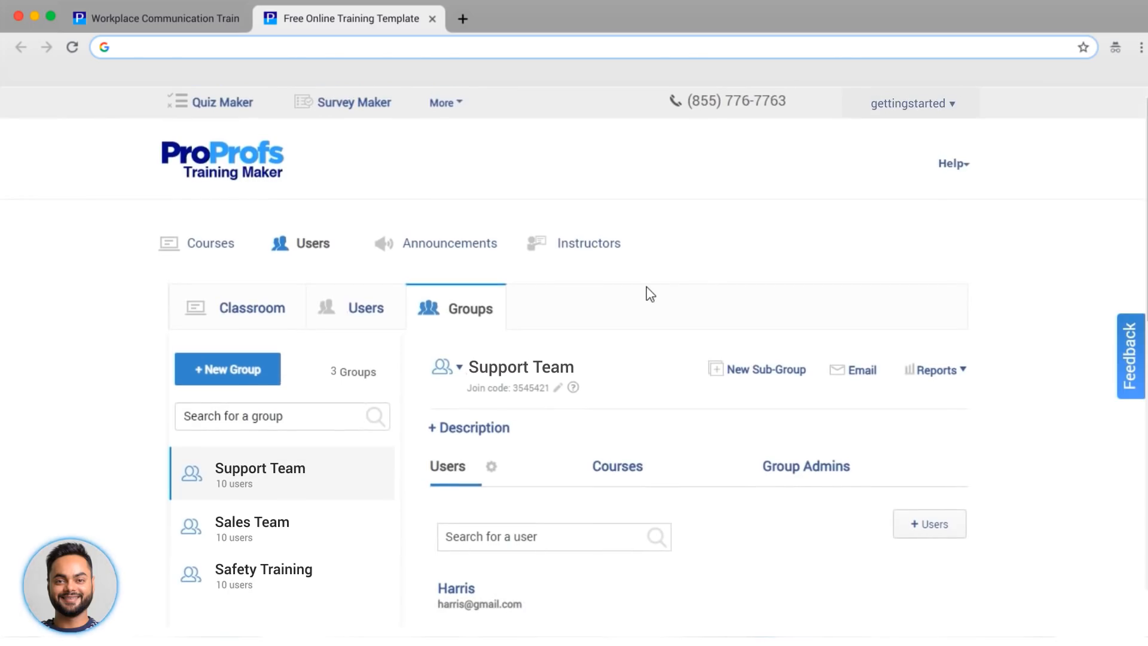